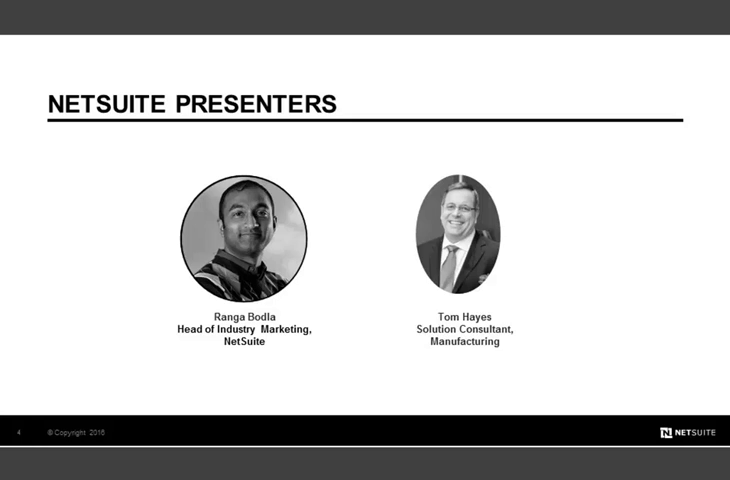
- Advance the slide show to the third slide, the manufacturing agenda
key("Right")
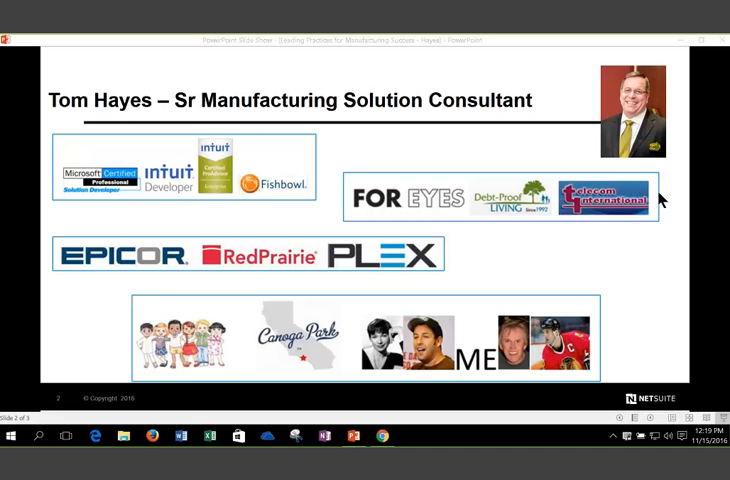
mouse_move(543, 246)
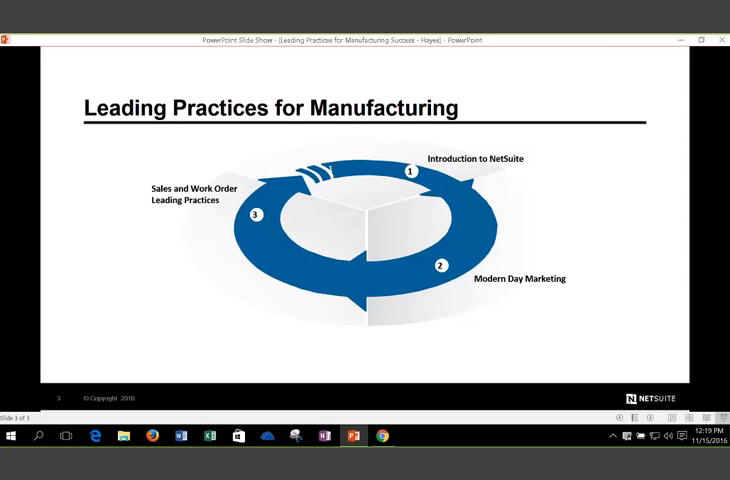
mouse_move(474, 140)
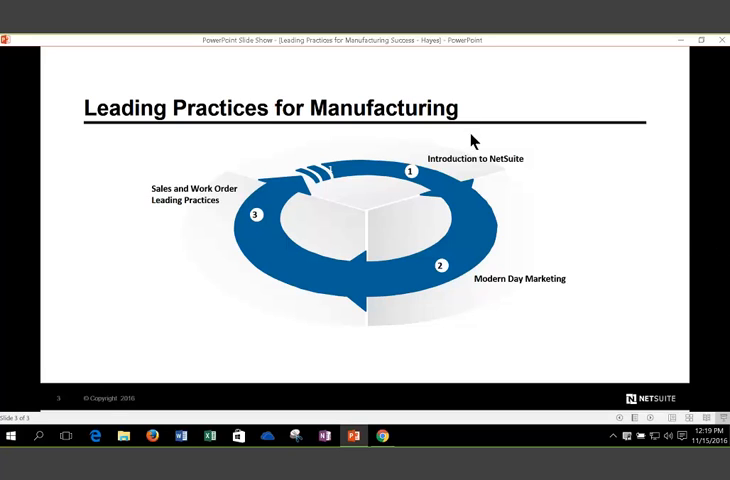
mouse_move(445, 193)
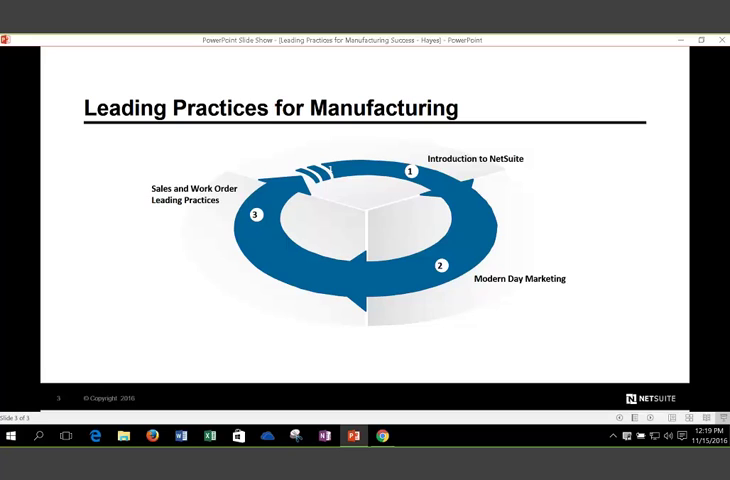
mouse_move(429, 310)
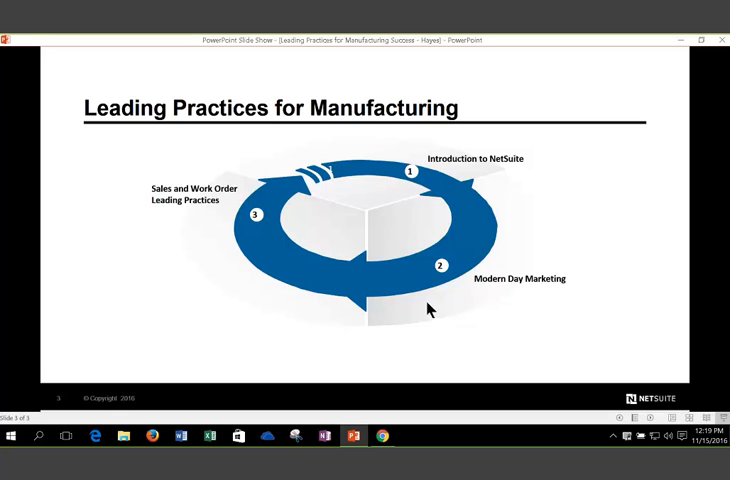
mouse_move(439, 298)
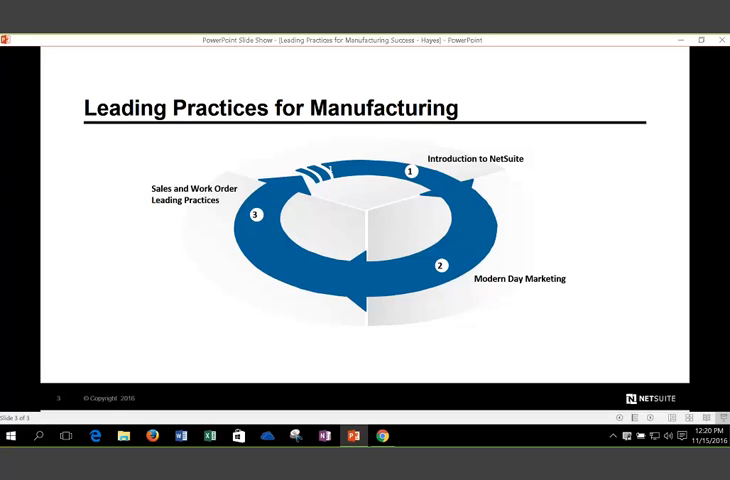
mouse_move(208, 271)
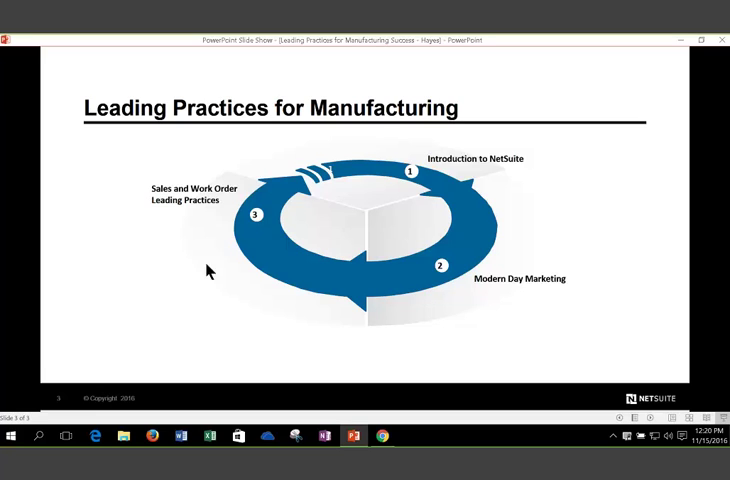
mouse_move(238, 256)
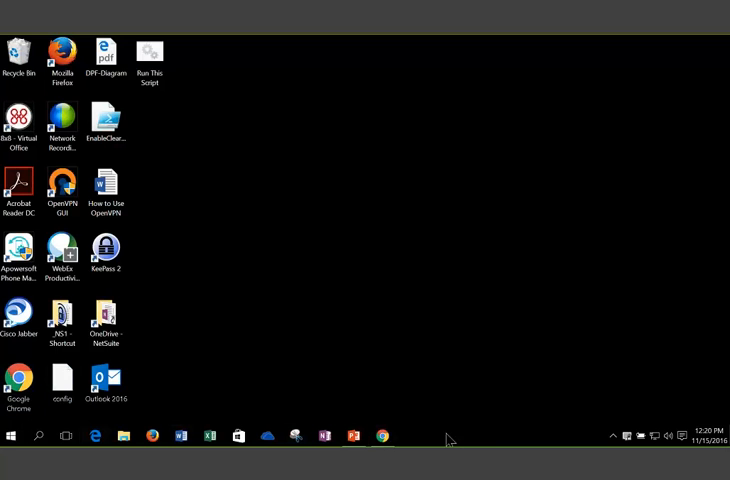
- Bring the NetSuite browser window back up showing the Alpha Solar Products home dashboard
left_click(381, 436)
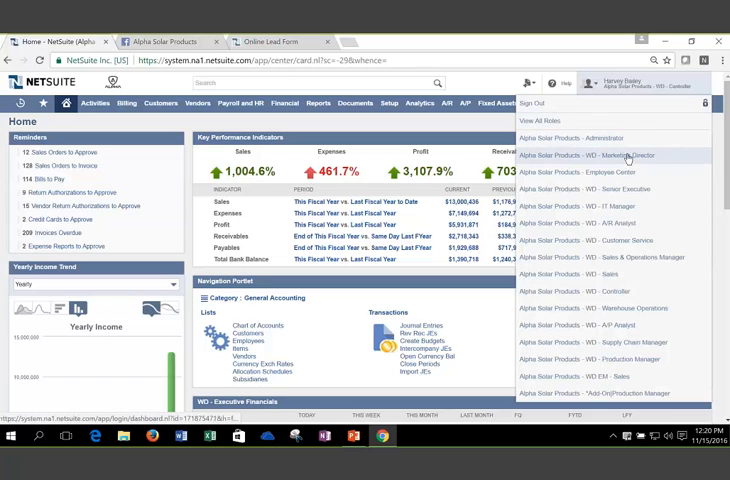
mouse_move(620, 392)
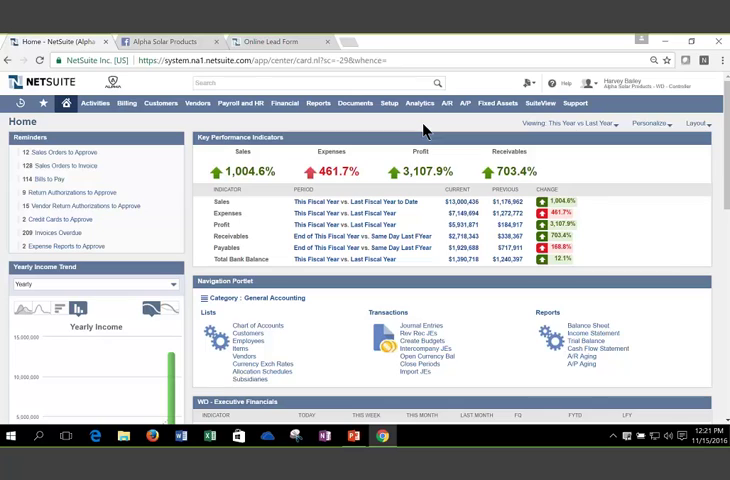
mouse_move(309, 145)
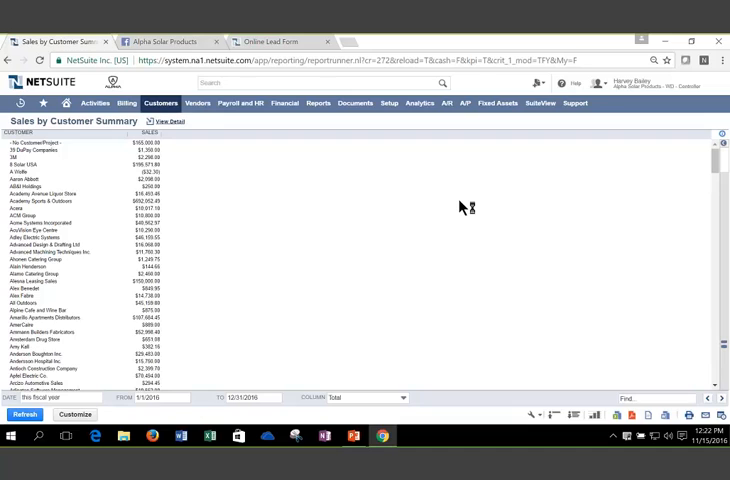
mouse_move(62, 399)
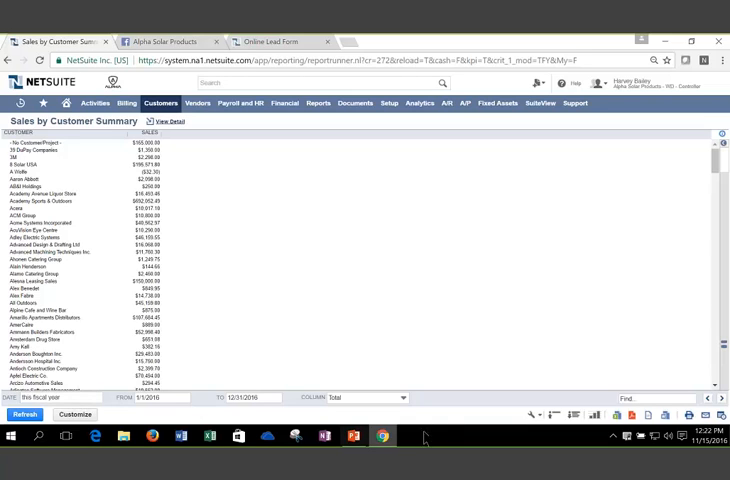
- Show the column breakdown choices on the Sales by Customer Summary report
left_click(402, 398)
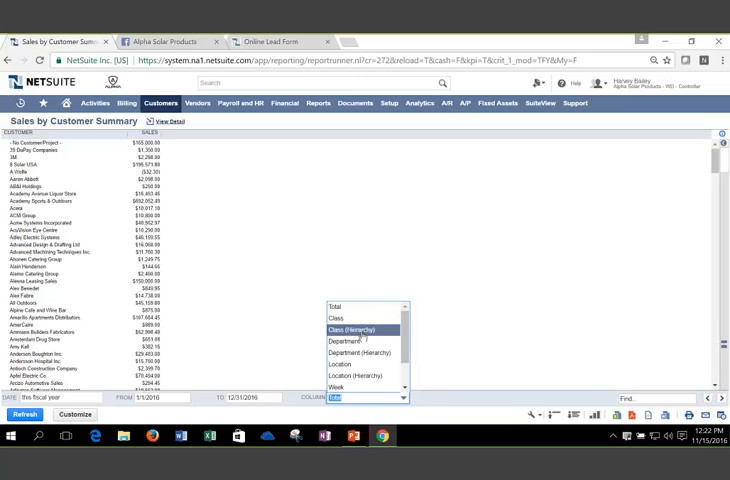
mouse_move(365, 375)
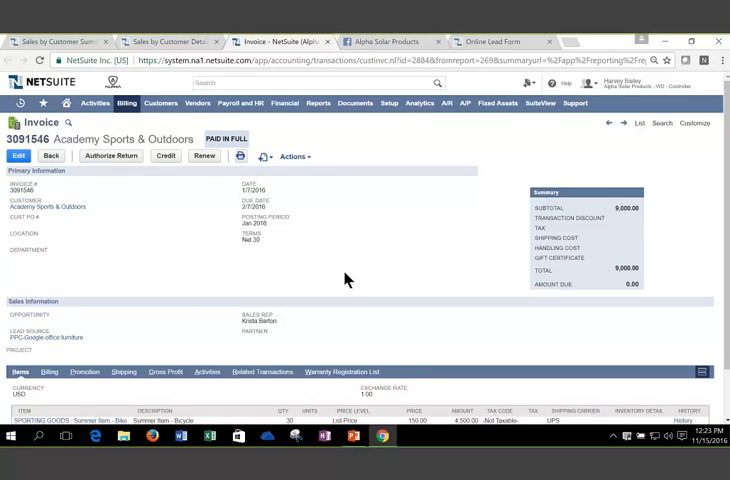
left_click(291, 156)
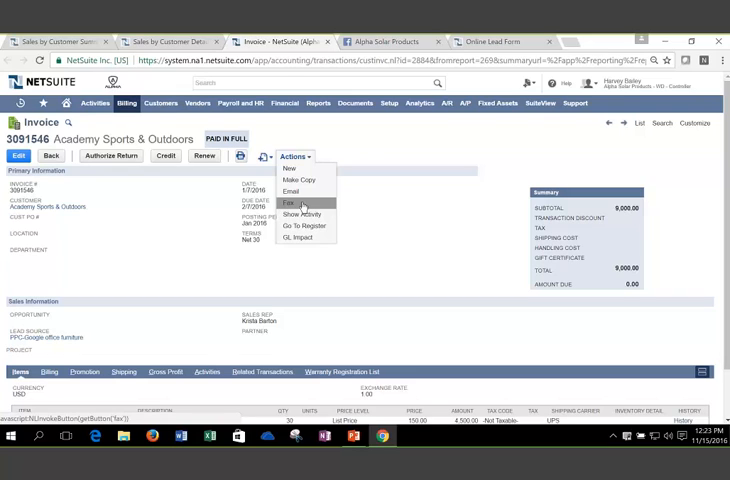
left_click(290, 202)
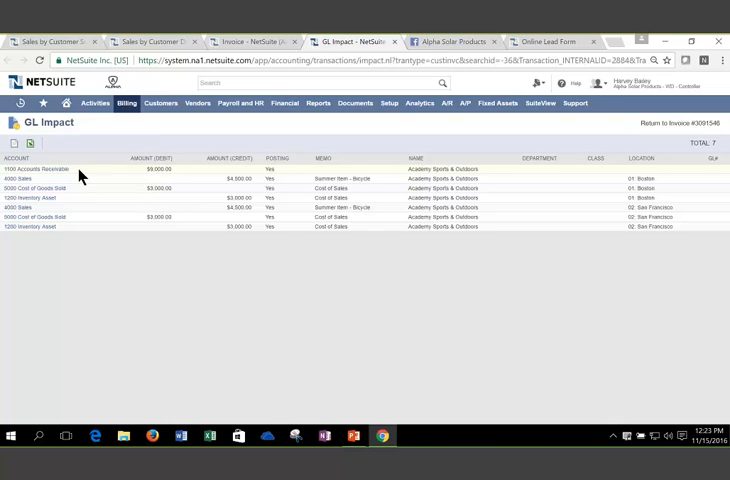
mouse_move(323, 38)
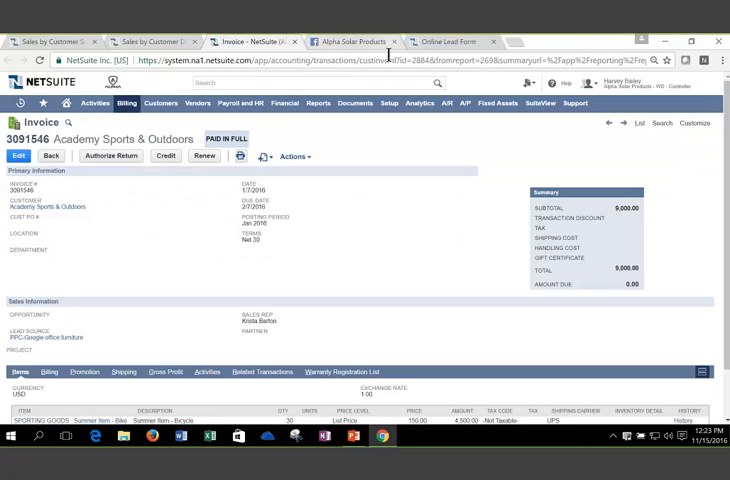
- Close the drill-down tabs and return to the Sales by Customer Summary broken out by Class
left_click(695, 123)
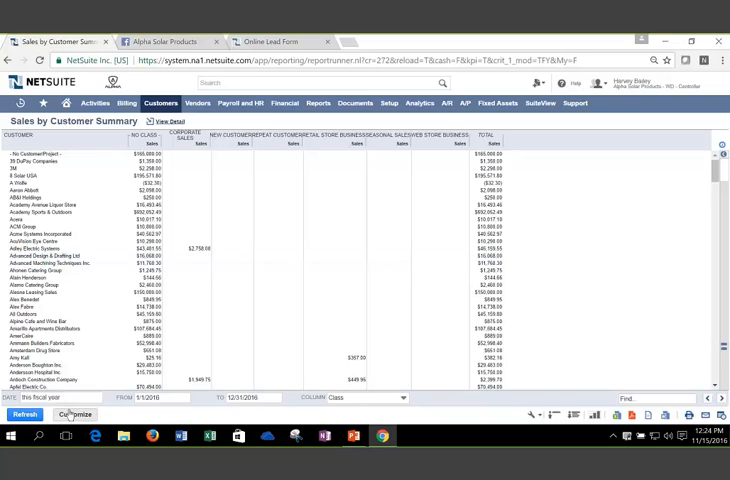
- Customize the Sales by Customer Summary report, adding a Company Size column before Sales
left_click(73, 415)
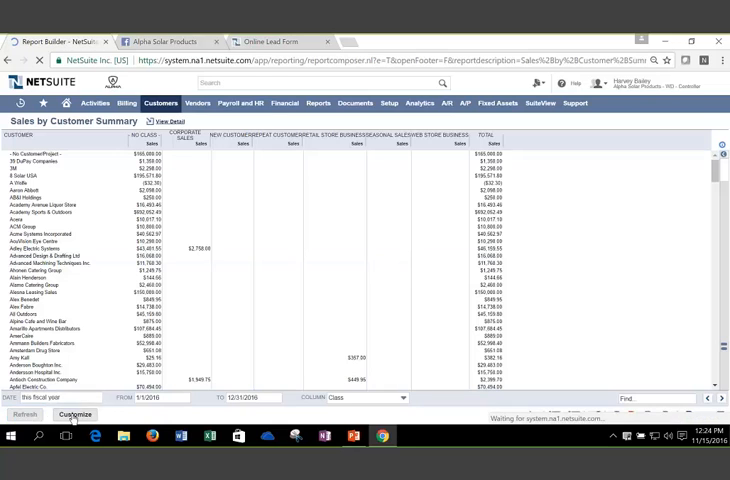
left_click(73, 415)
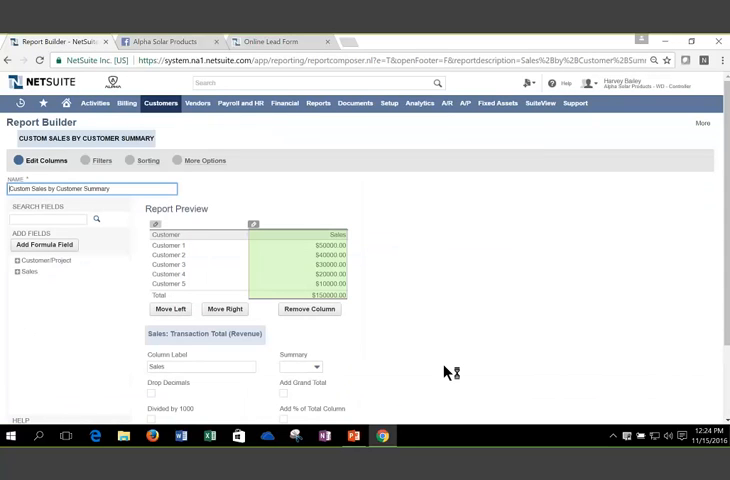
left_click(278, 395)
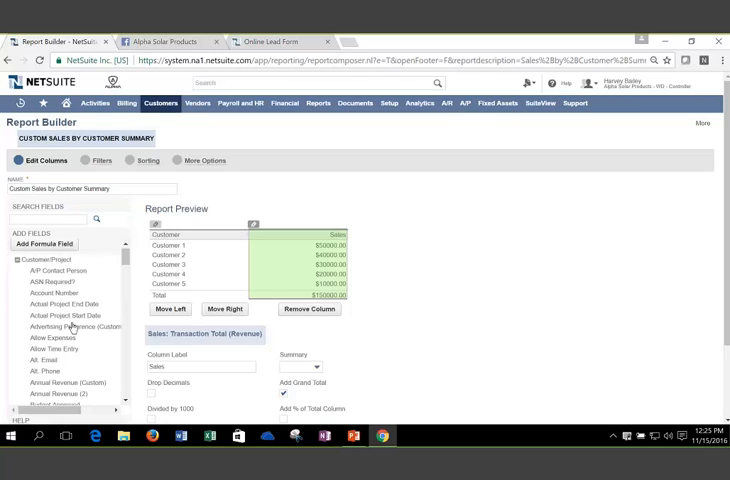
scroll("down", 3)
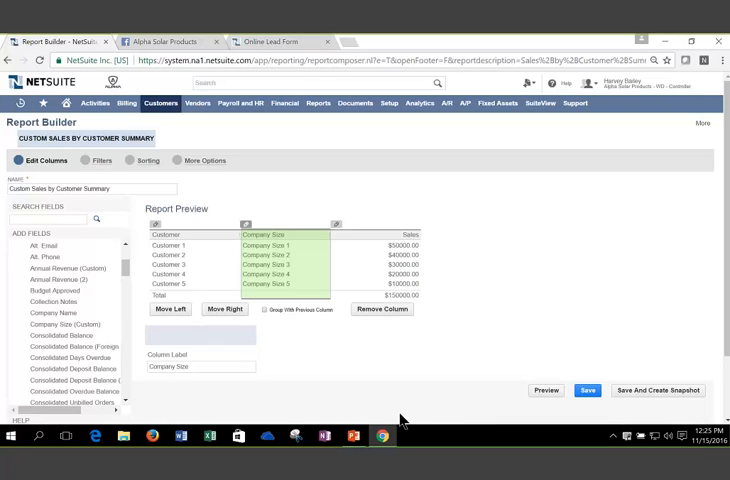
- Expand the Accounting Period field group in the Report Builder field list
scroll("down", 3)
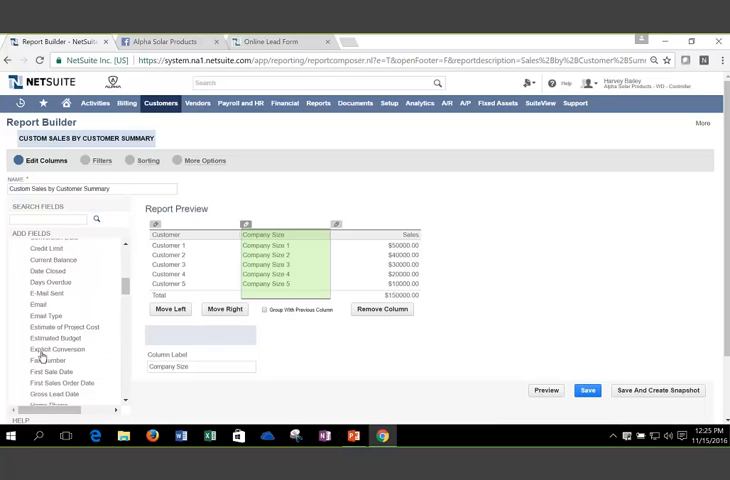
scroll("down", 3)
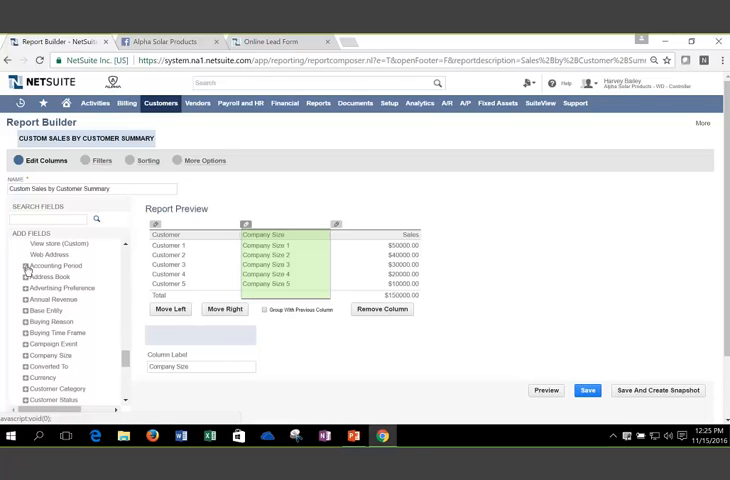
left_click(29, 266)
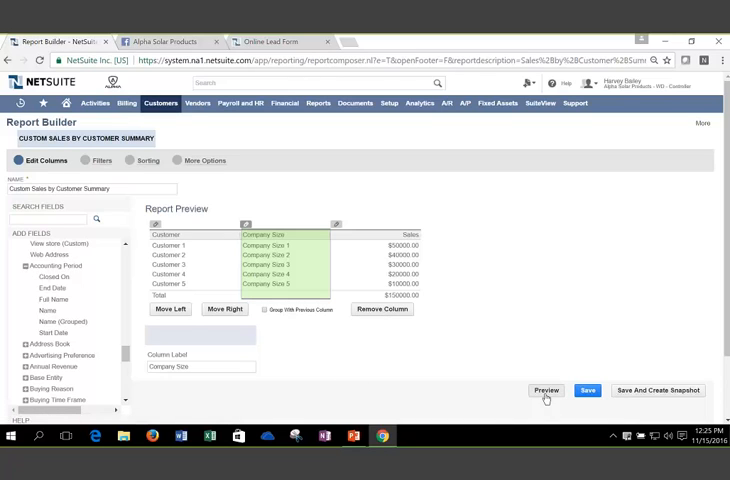
- Preview the Custom Sales by Customer Summary report with Company Size and sales per customer
left_click(546, 390)
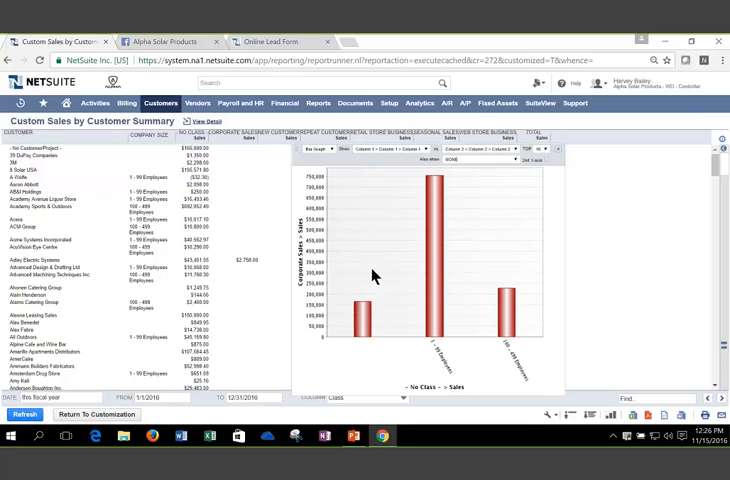
mouse_move(565, 157)
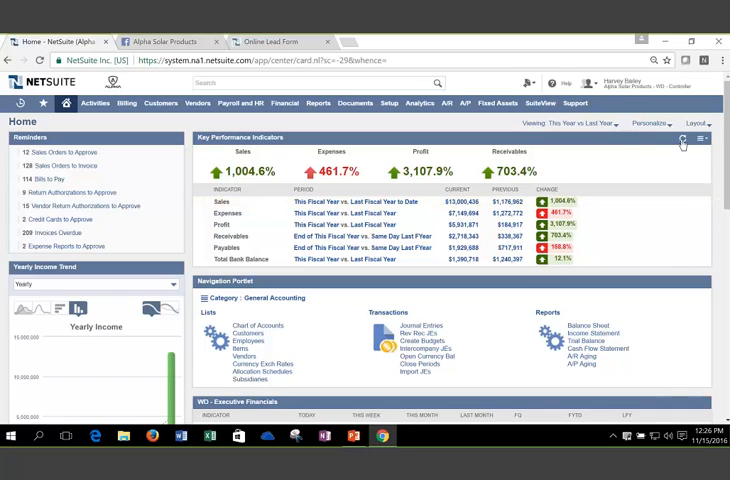
- Open the KPI portlet setup and browse the standard KPIs available to add
left_click(702, 139)
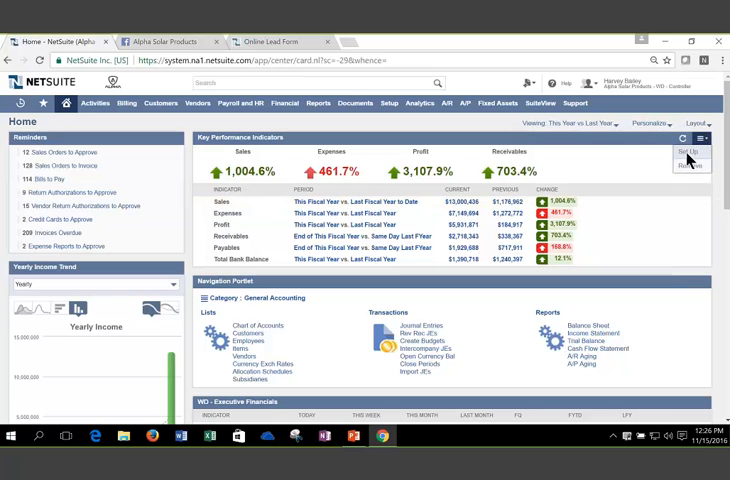
left_click(687, 151)
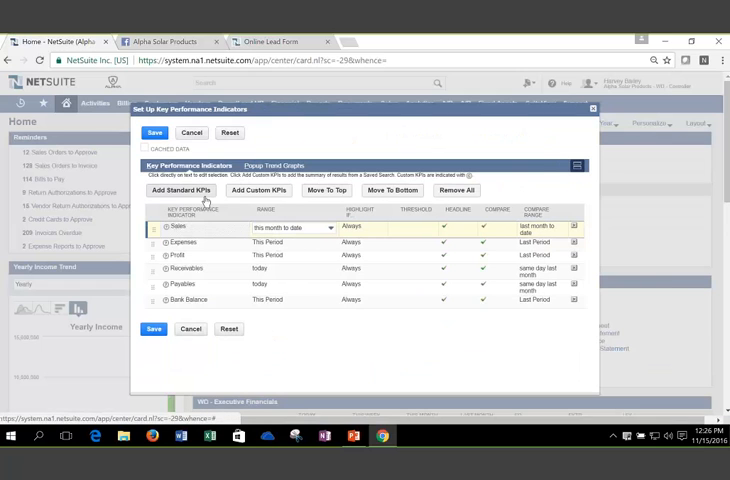
left_click(181, 190)
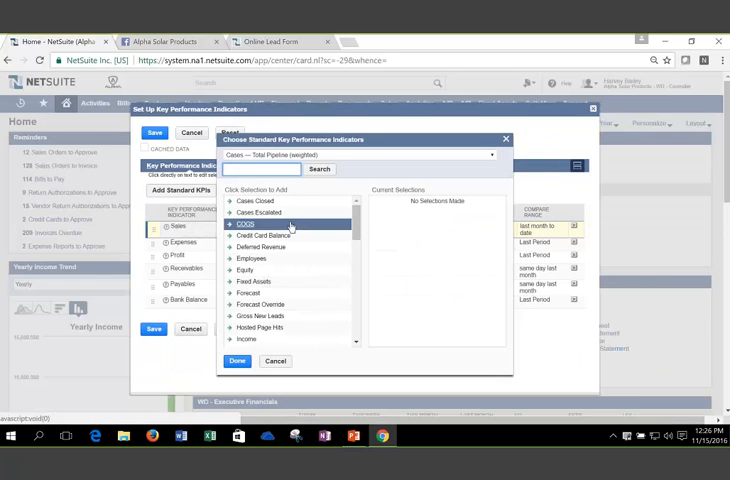
mouse_move(457, 167)
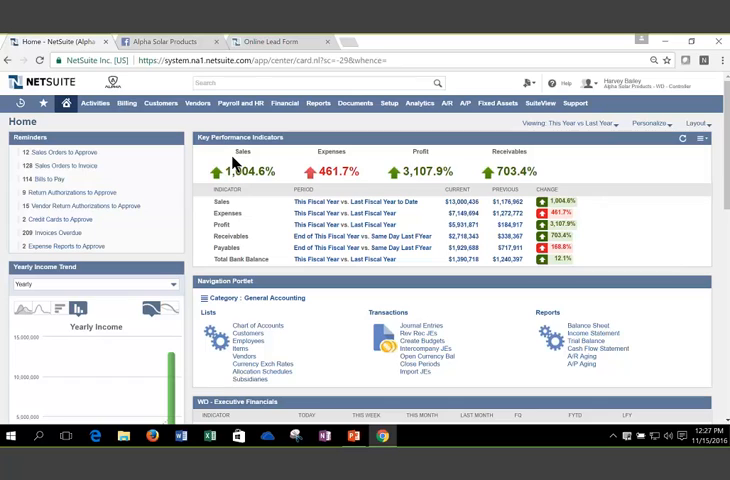
mouse_move(240, 158)
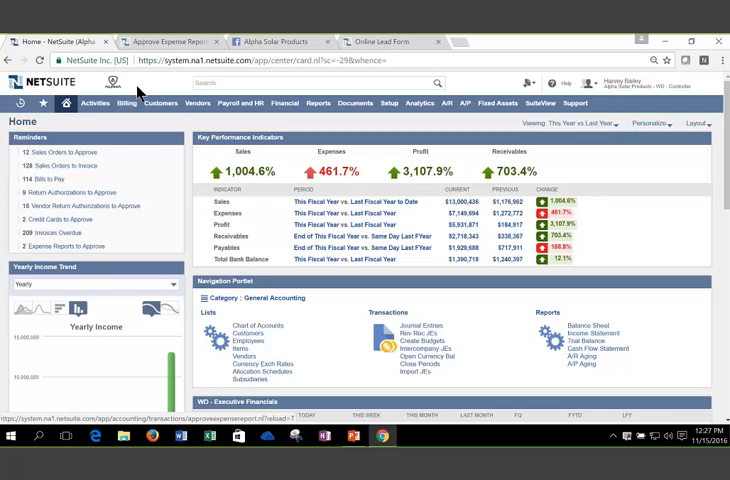
left_click(170, 40)
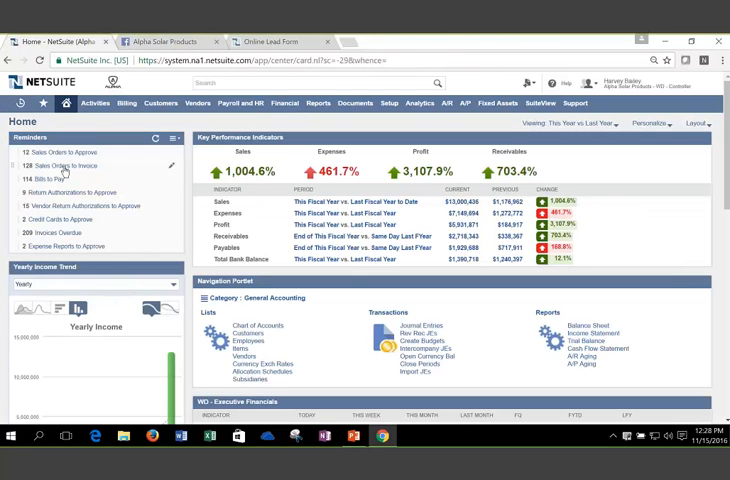
scroll("down", 3)
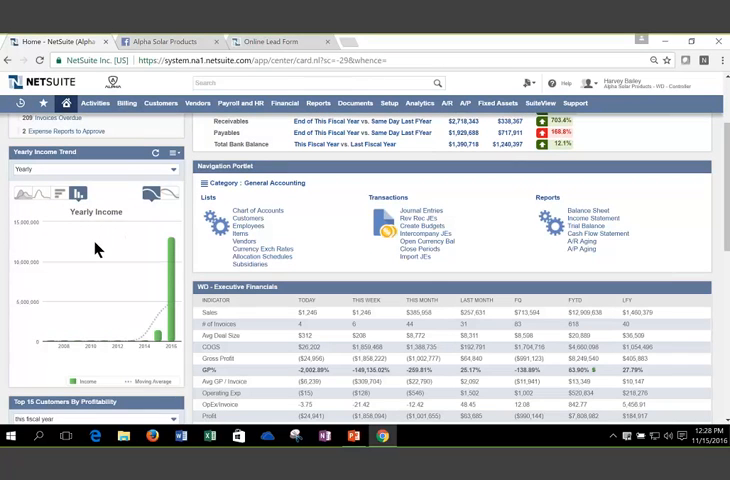
scroll("down", 3)
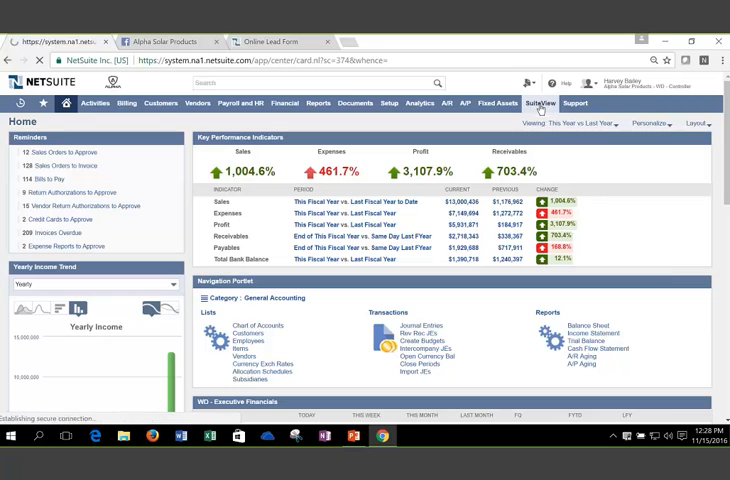
- View the SuiteView dashboard's Financial, Financial Ratios and Sales & Operations portlets
left_click(543, 102)
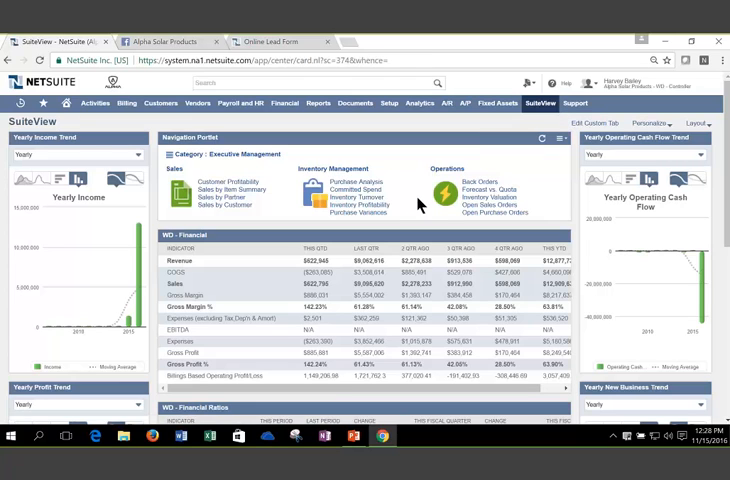
scroll("down", 3)
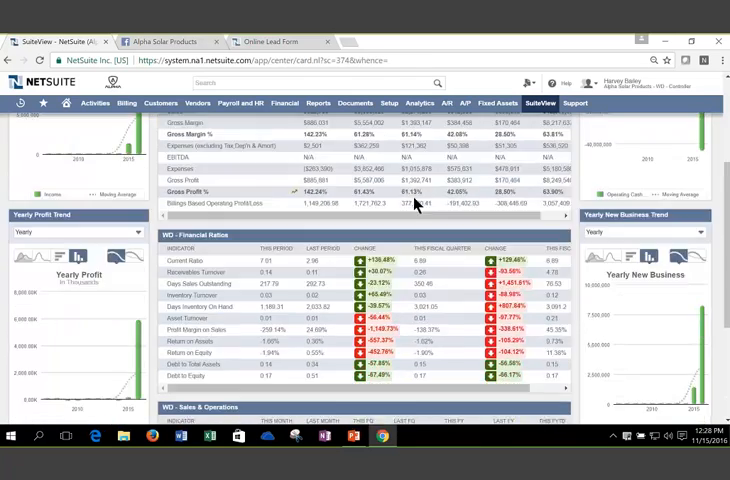
scroll("down", 3)
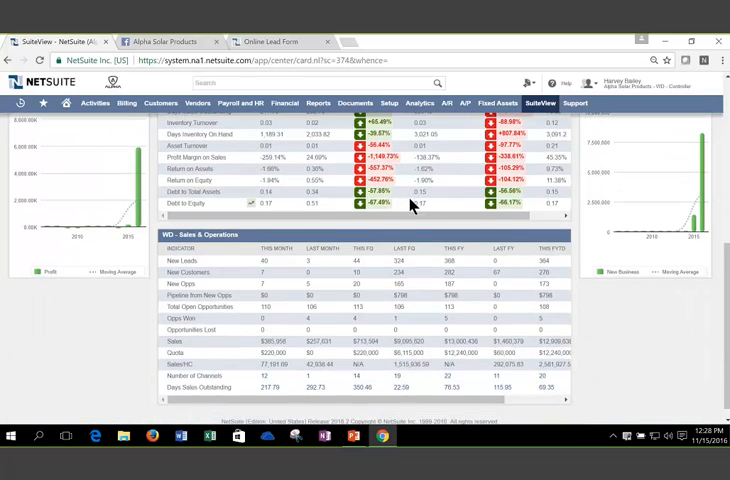
scroll("down", 3)
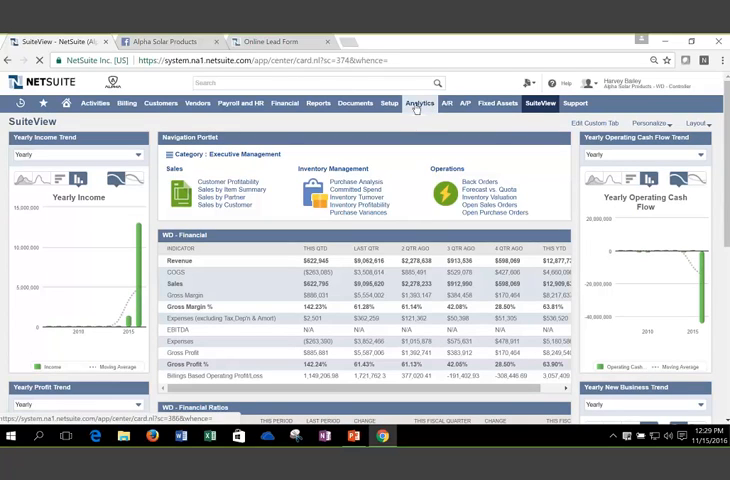
- View the Analytics dashboard's vendor and customer metrics and yearly profit trend
left_click(421, 103)
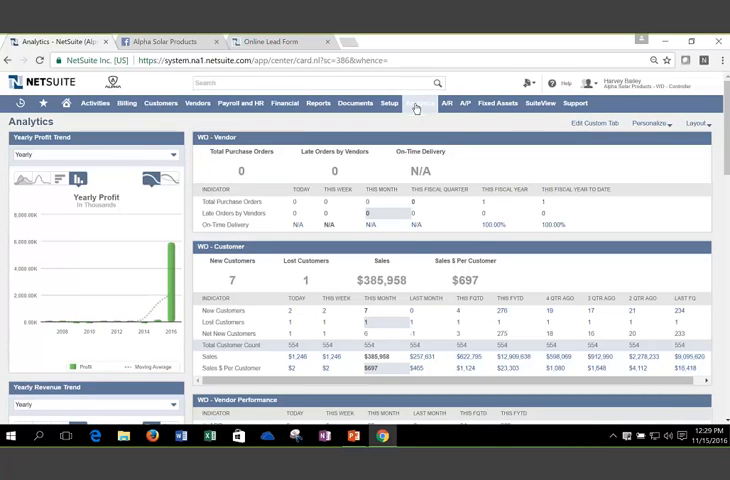
scroll("down", 3)
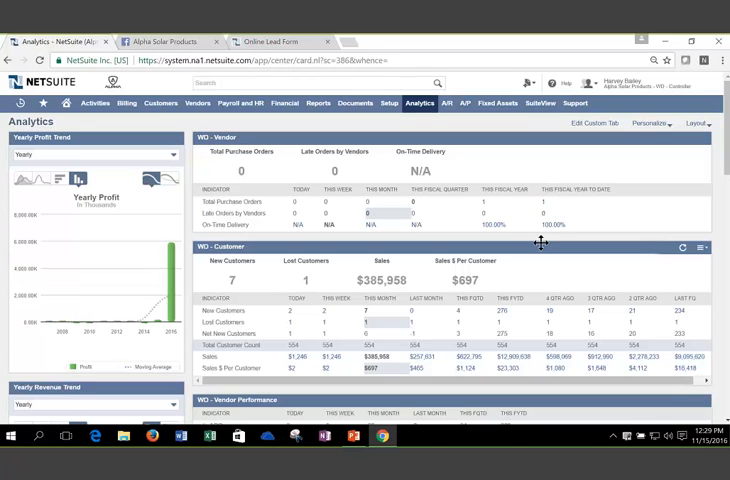
left_click(199, 103)
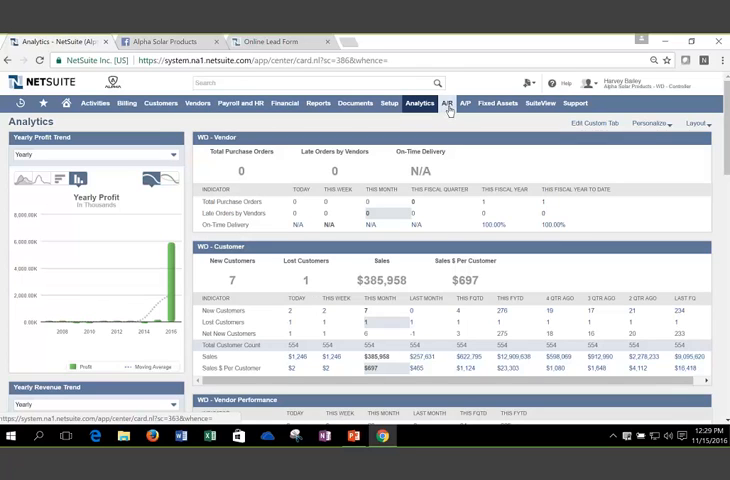
- Show the A/R dashboard and bring up the Support menu from the top navigation
left_click(450, 103)
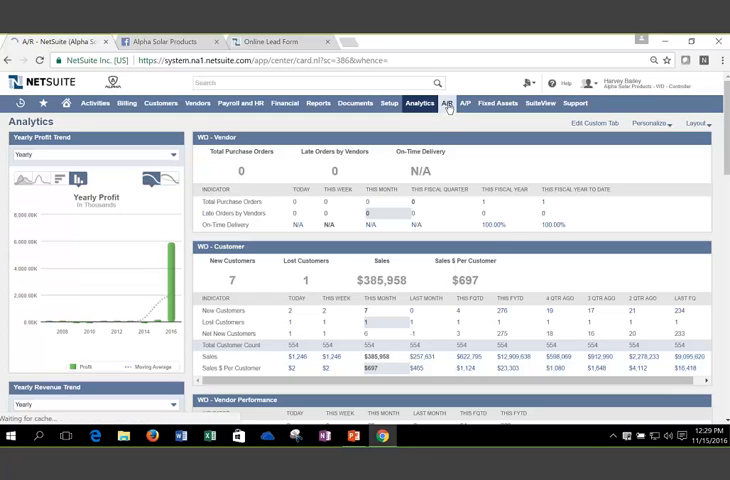
left_click(450, 103)
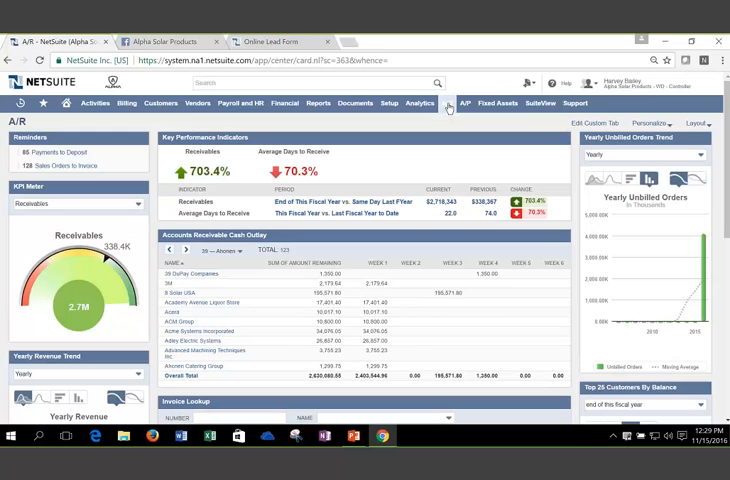
mouse_move(436, 137)
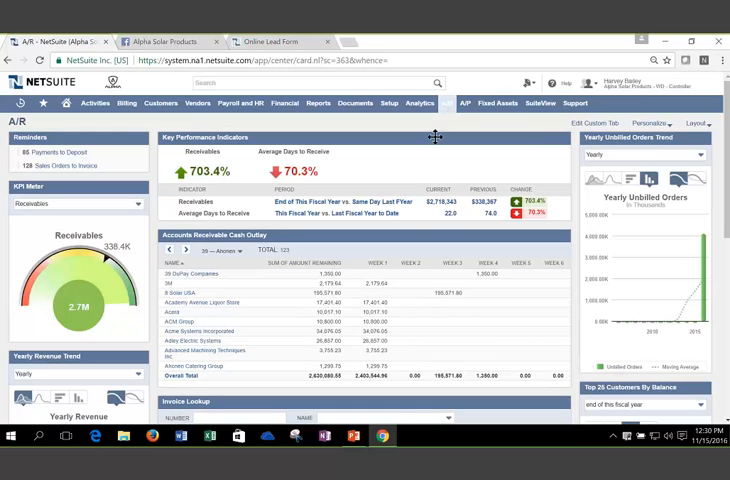
mouse_move(475, 103)
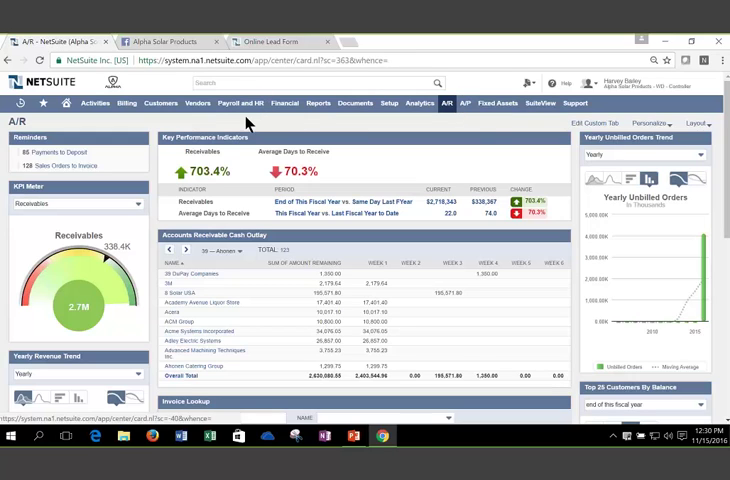
mouse_move(253, 121)
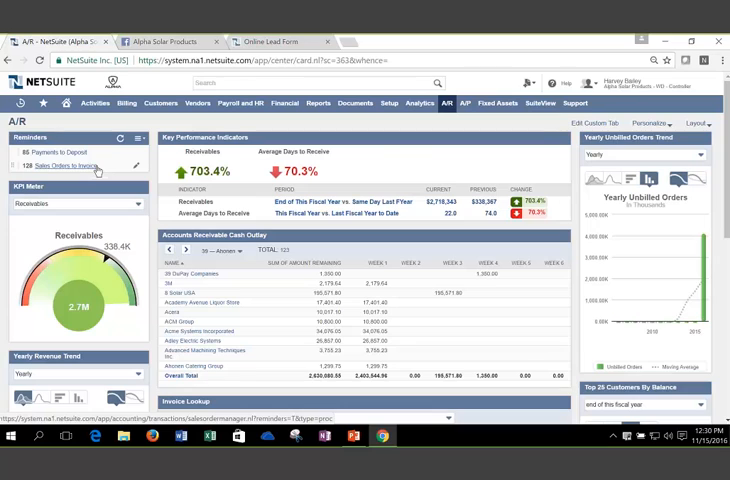
left_click(588, 102)
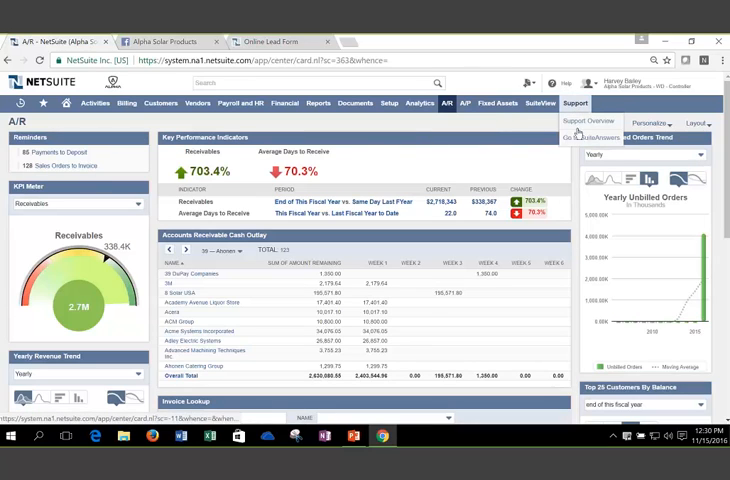
- Search SuiteAnswers for 'commissions', narrow to Best Practices, then close the help tab
left_click(594, 137)
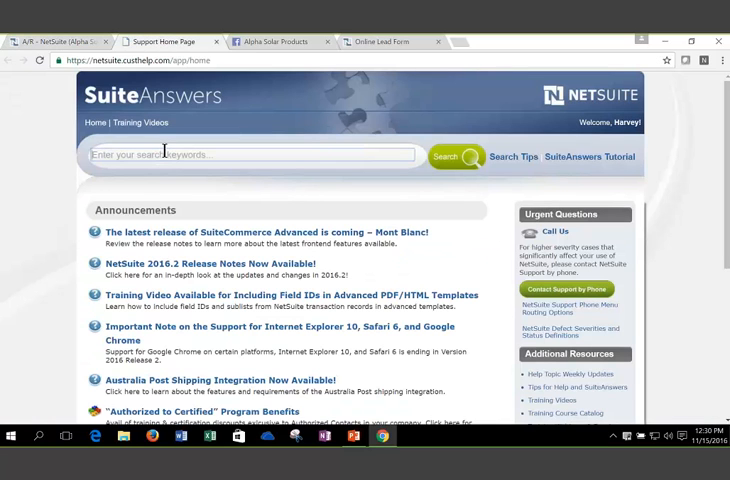
type("commissions")
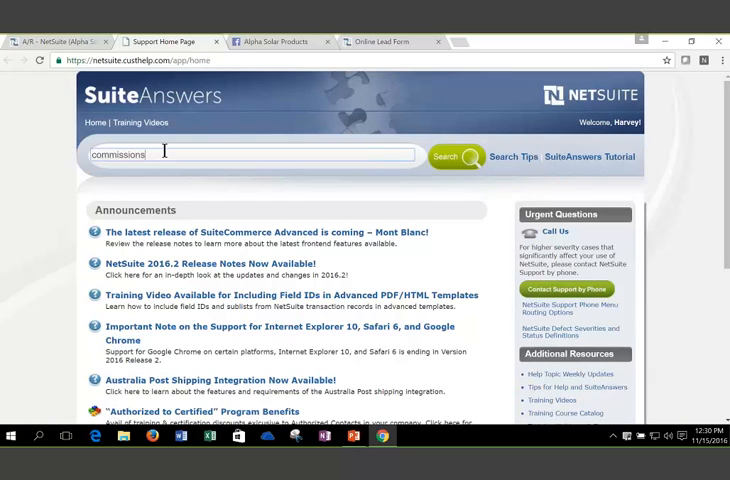
left_click(453, 156)
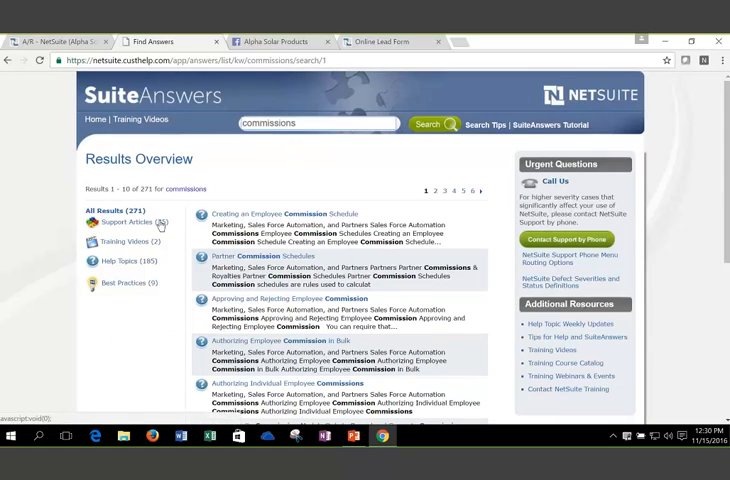
mouse_move(170, 222)
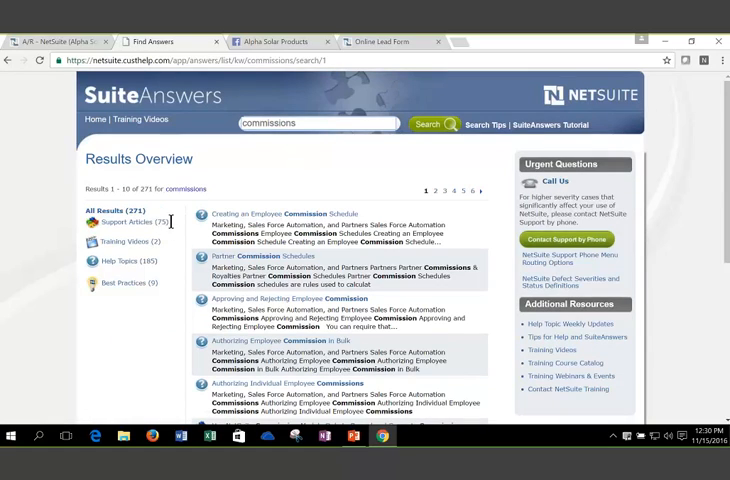
mouse_move(168, 267)
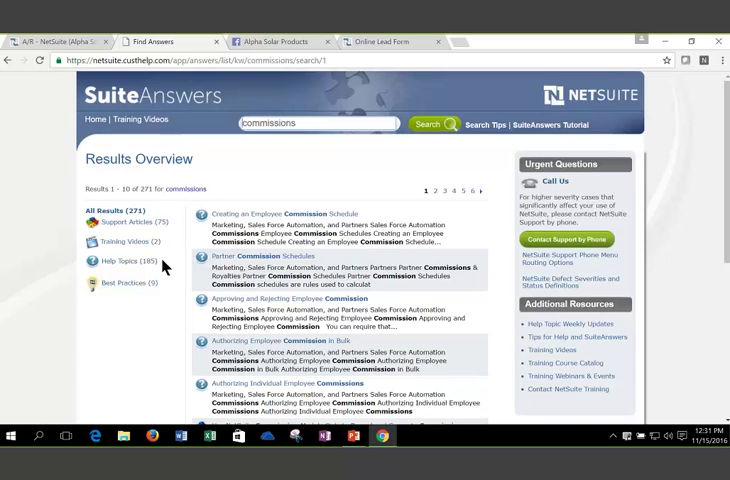
mouse_move(128, 283)
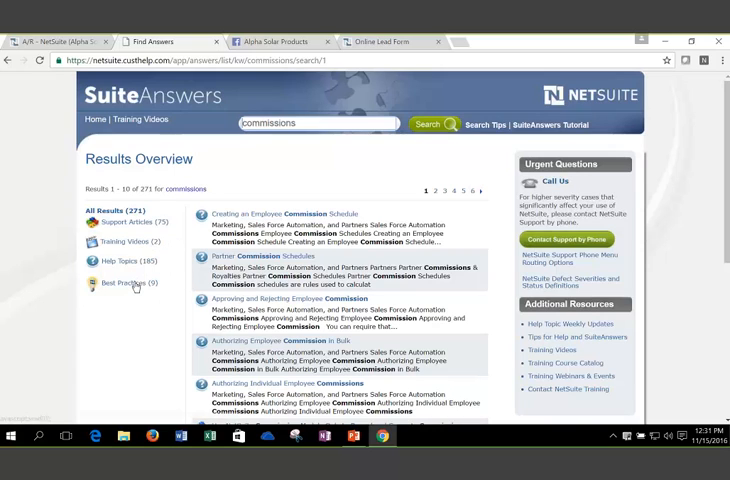
left_click(121, 283)
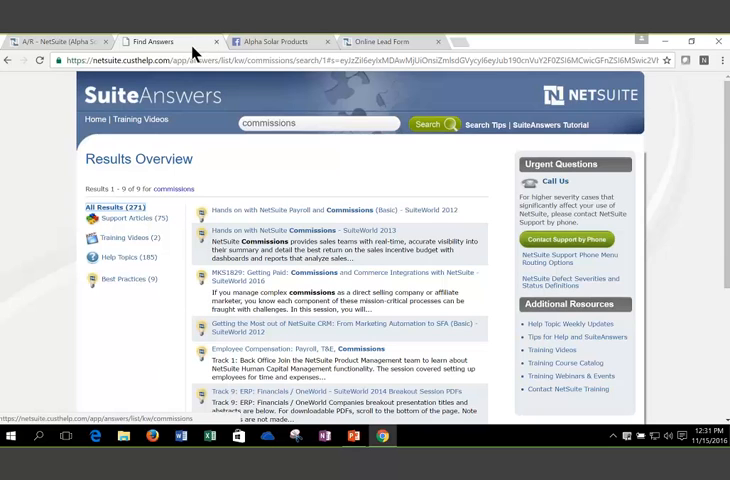
left_click(60, 44)
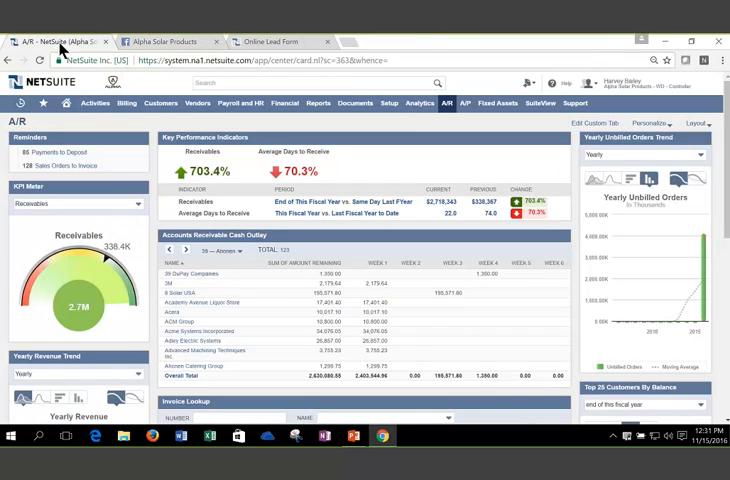
- Return to the NetSuite home dashboard with KPIs and navigation portlet
left_click(37, 103)
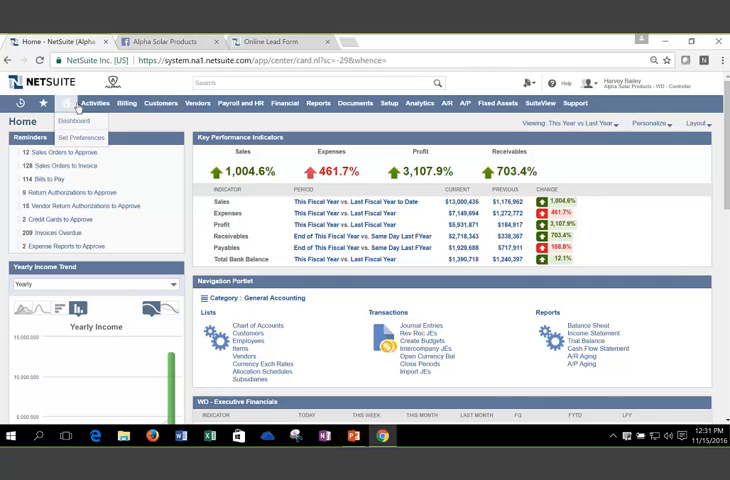
- Switch to the WD - Senior Executive role and review its home dashboard portlets
left_click(595, 82)
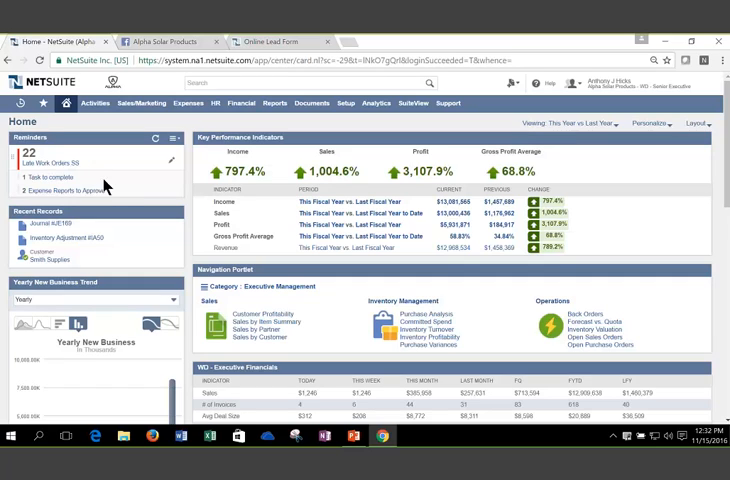
mouse_move(120, 197)
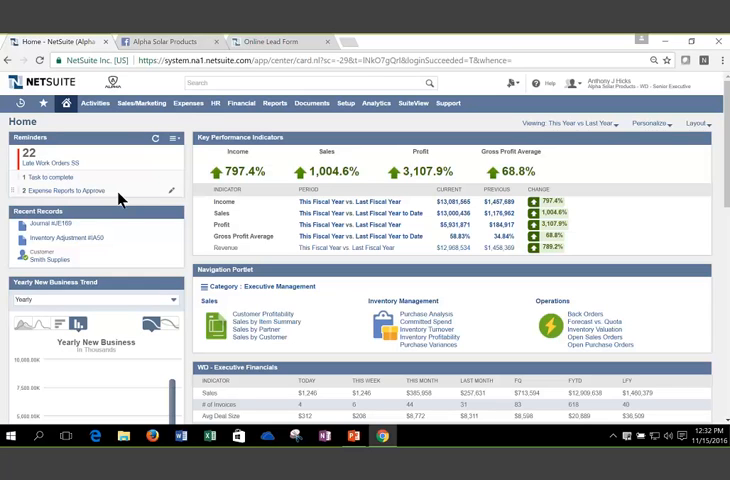
scroll("down", 3)
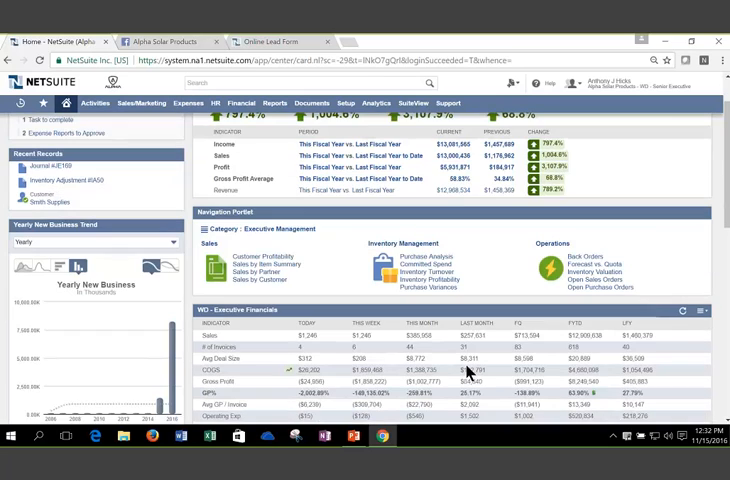
scroll("down", 3)
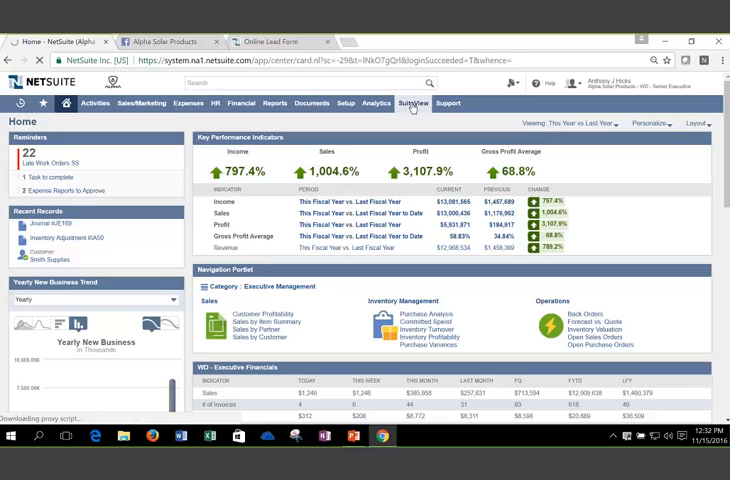
- Show the senior executive's SuiteView dashboard with inventory, orders, sales and revenue KPIs
left_click(412, 102)
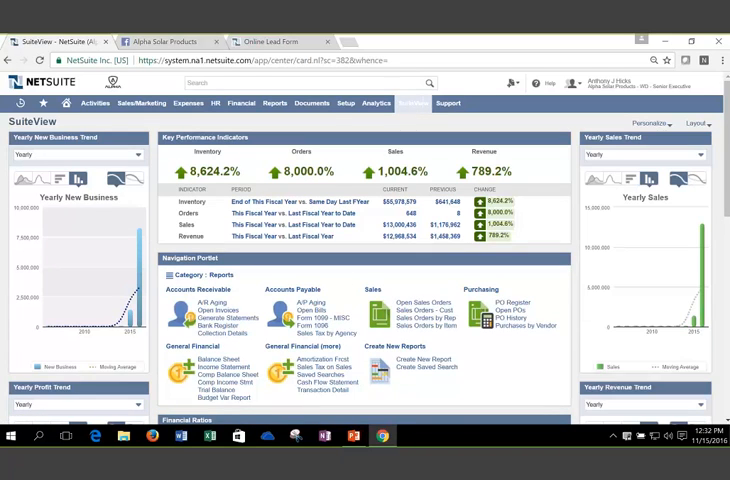
left_click(216, 102)
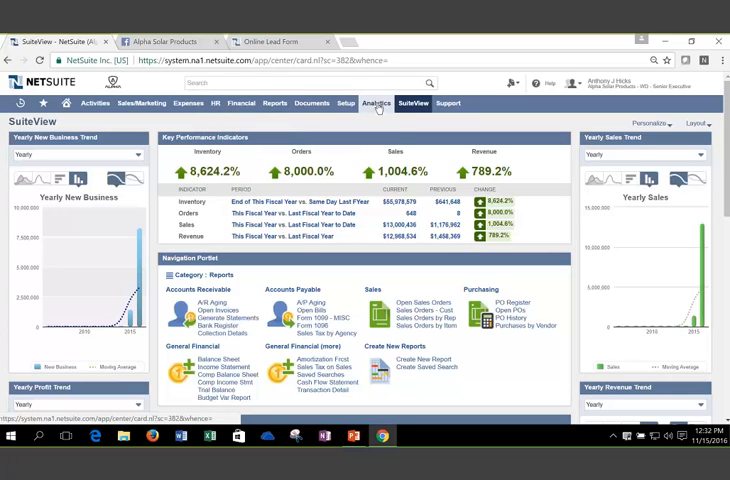
- Show the Analytics dashboard and review its financial, customer, vendor and inventory portlets
left_click(377, 103)
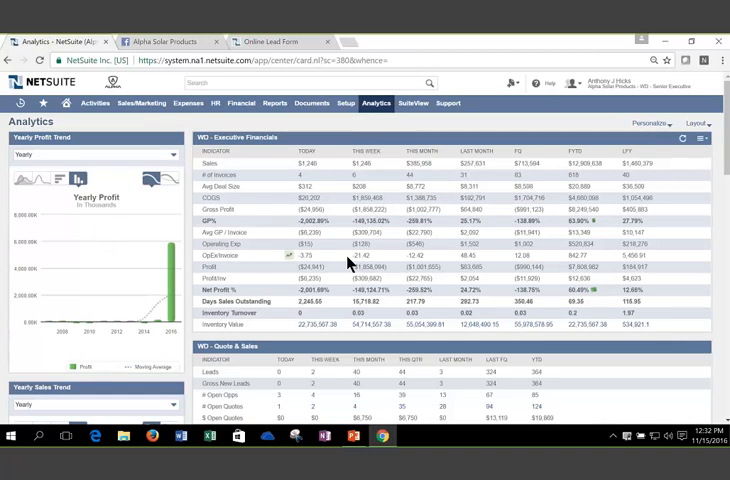
scroll("down", 3)
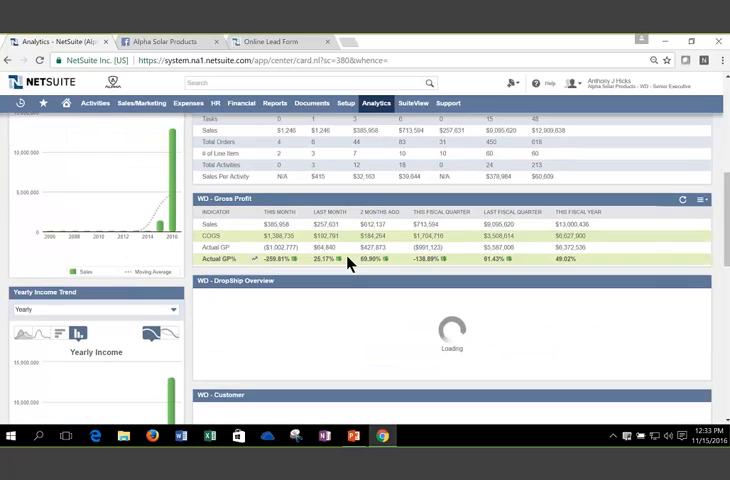
scroll("down", 3)
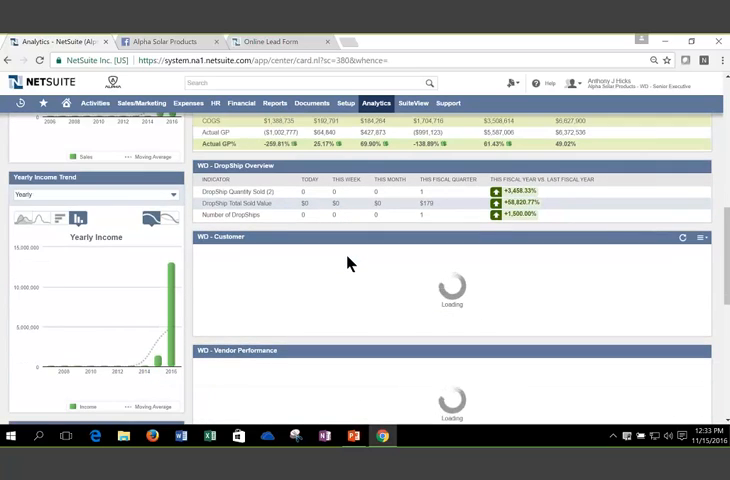
scroll("down", 3)
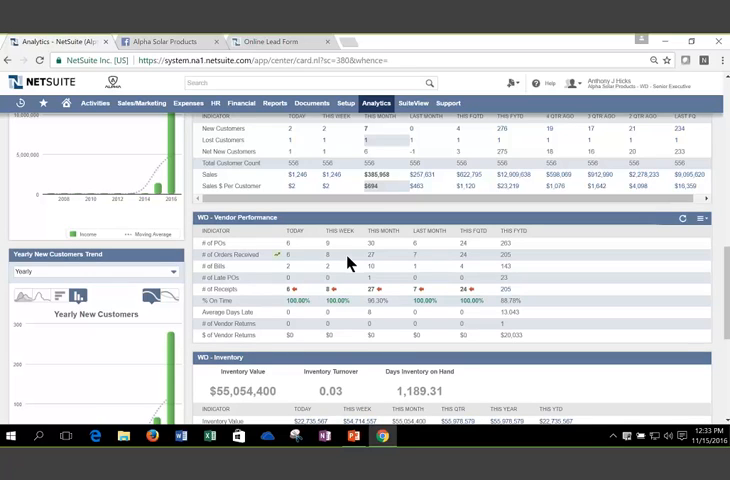
mouse_move(434, 222)
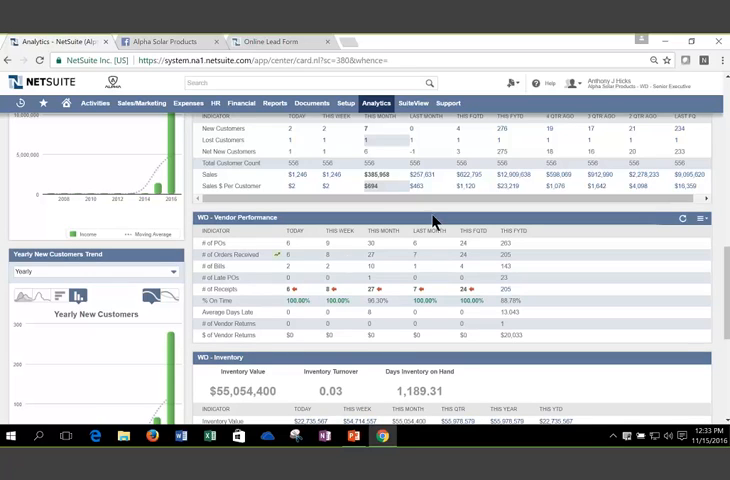
- Switch to the Alpha Solar Products - WD - Sales role and check the KPI Meter measure choices
left_click(592, 82)
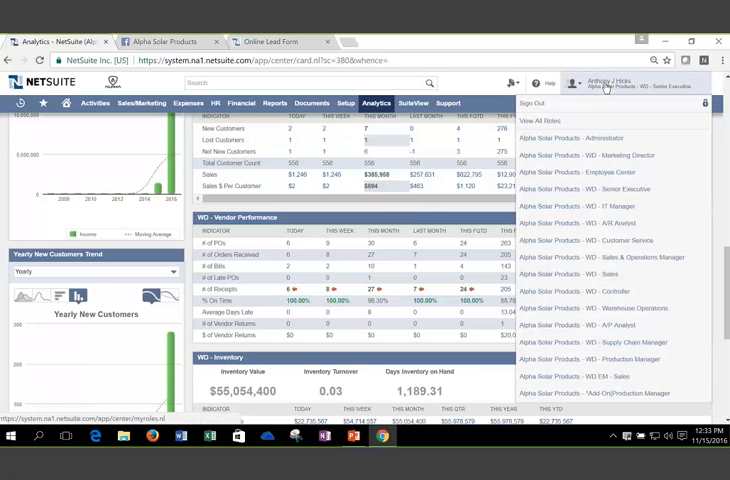
mouse_move(608, 123)
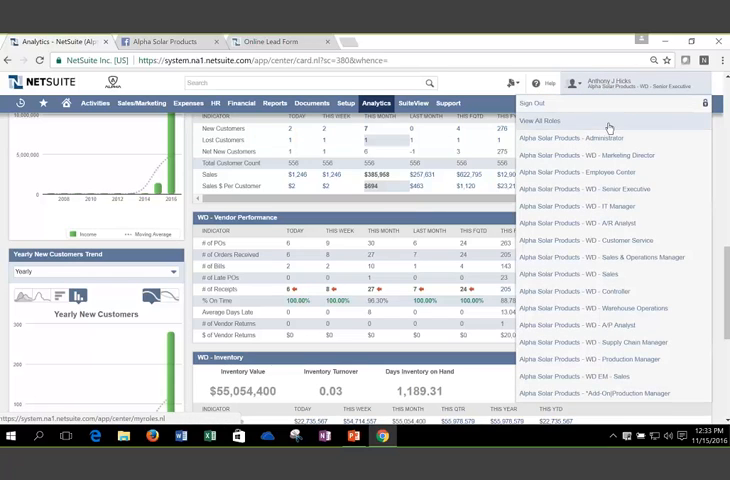
mouse_move(592, 273)
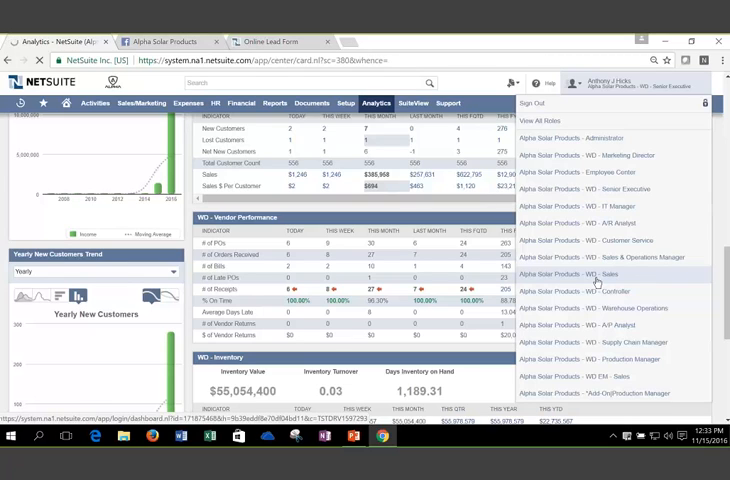
left_click(573, 274)
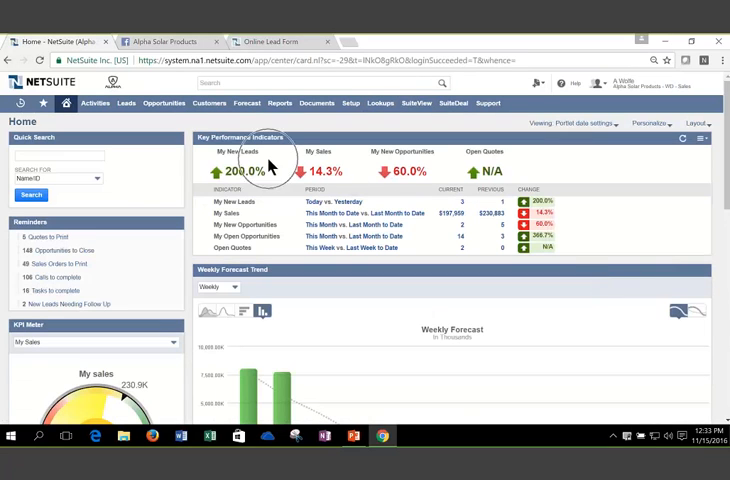
mouse_move(335, 165)
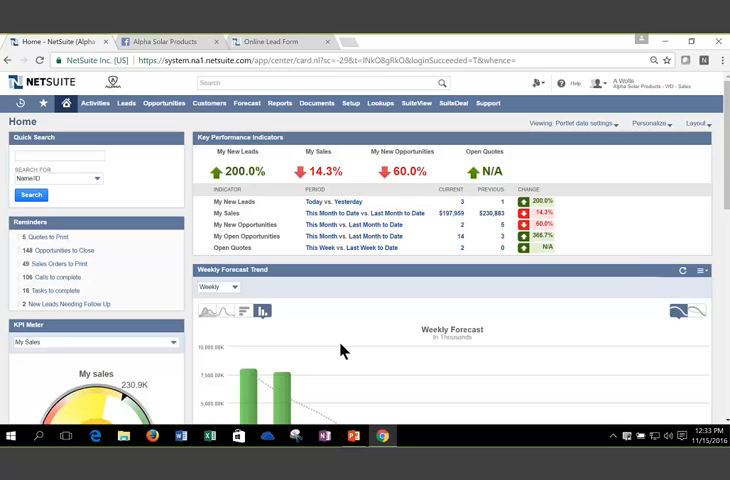
scroll("down", 3)
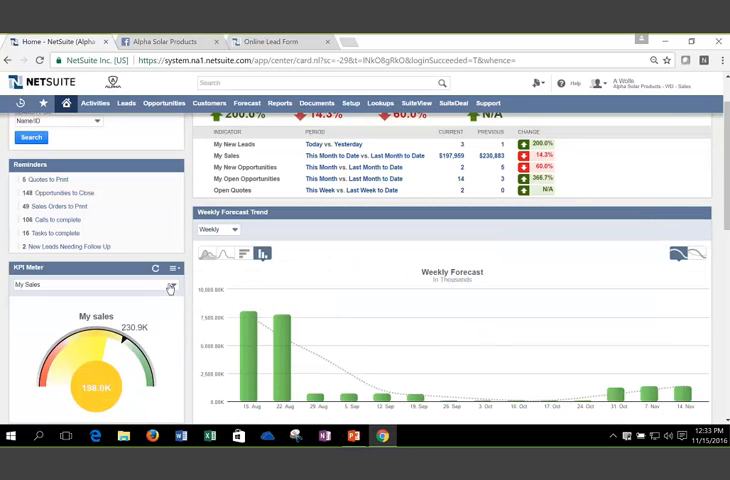
left_click(90, 285)
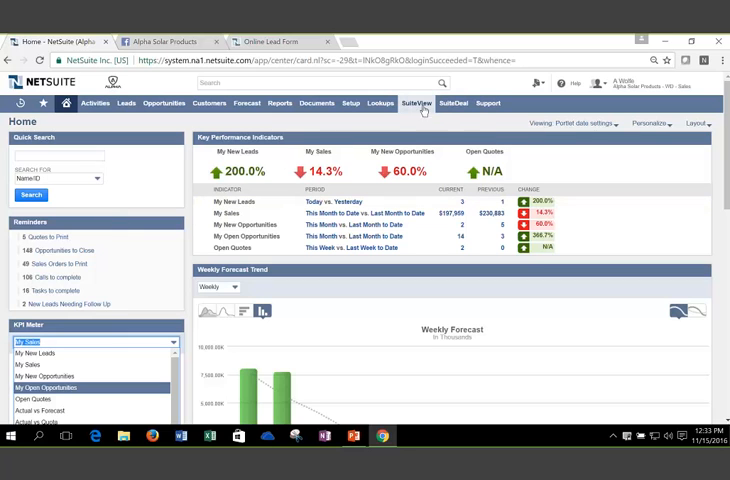
left_click(414, 102)
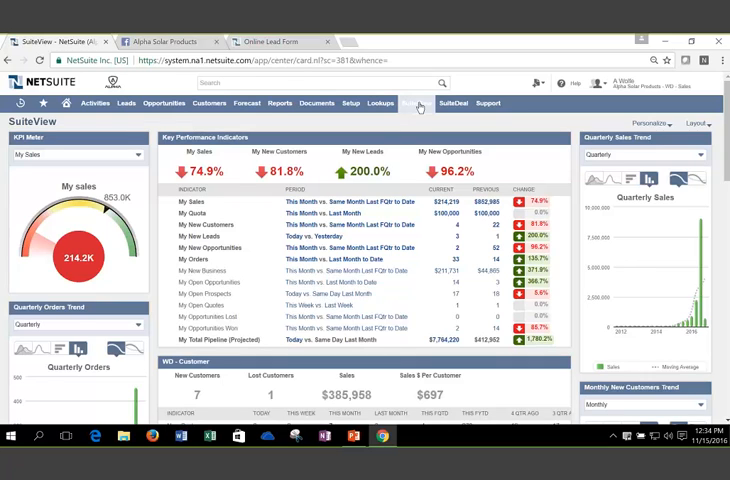
left_click(45, 104)
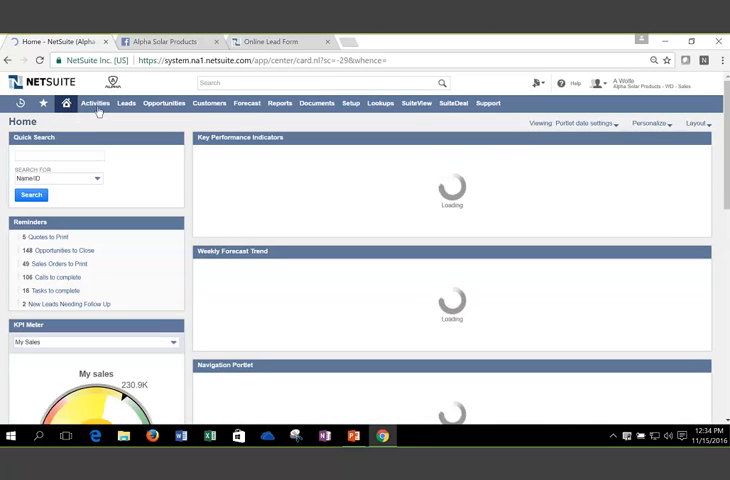
left_click(97, 103)
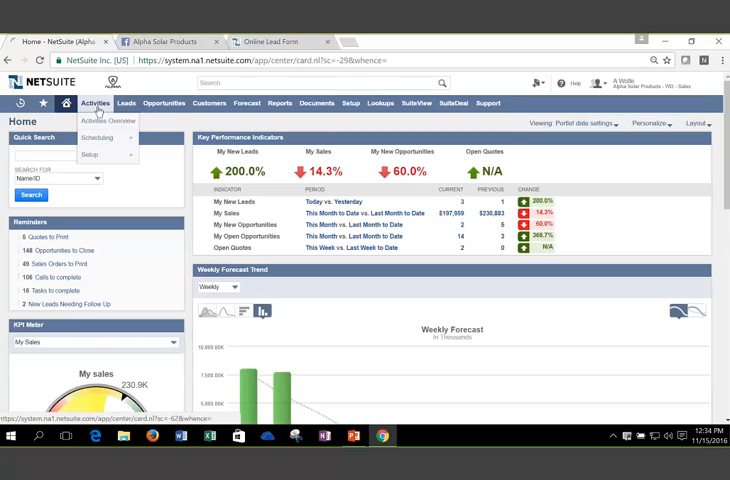
left_click(207, 102)
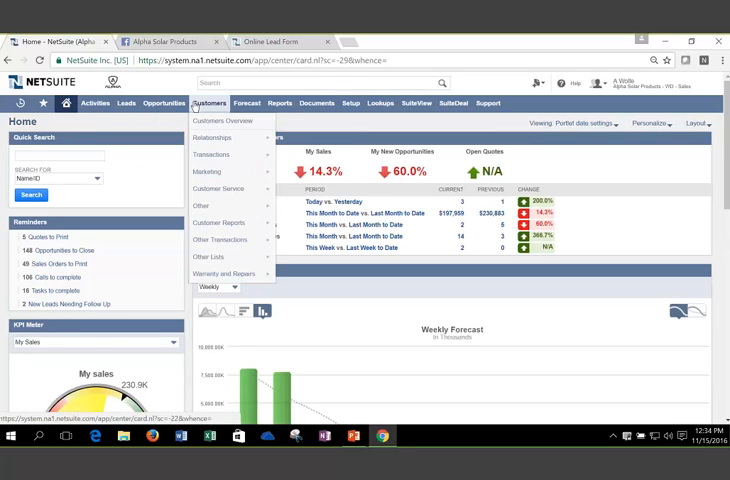
left_click(246, 102)
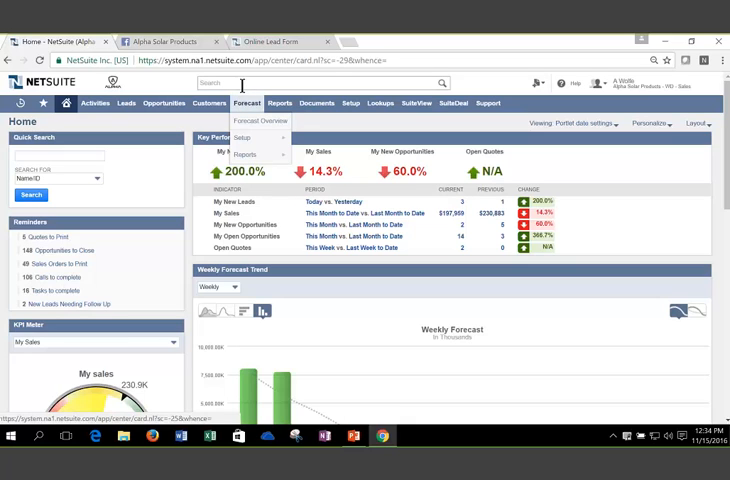
type("tin")
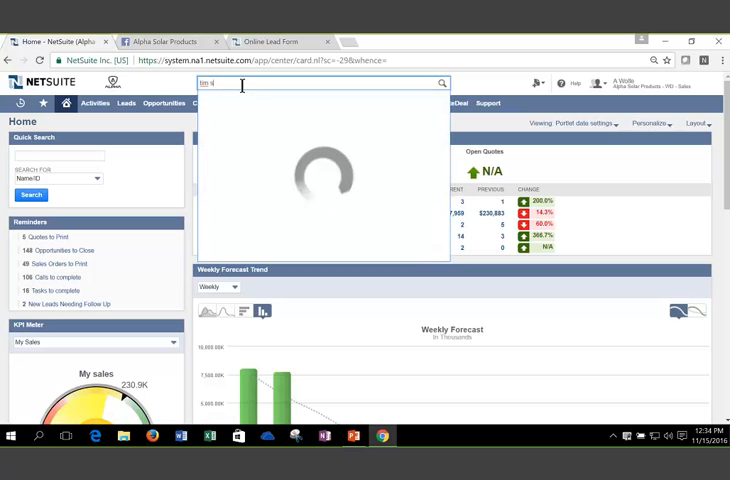
type("im smith")
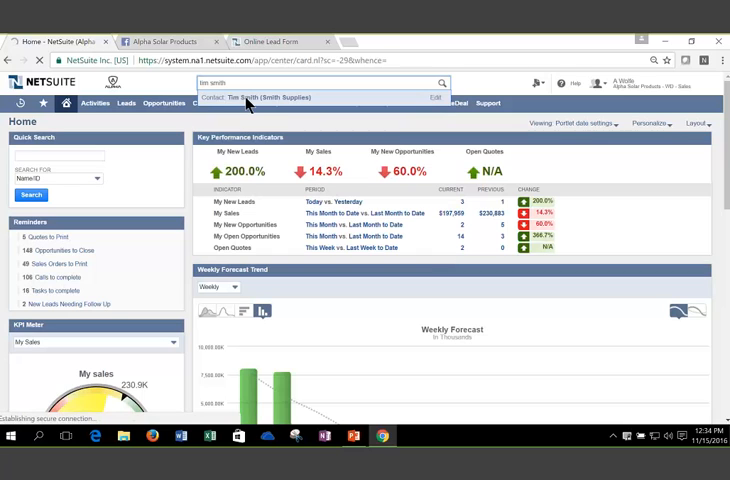
left_click(273, 97)
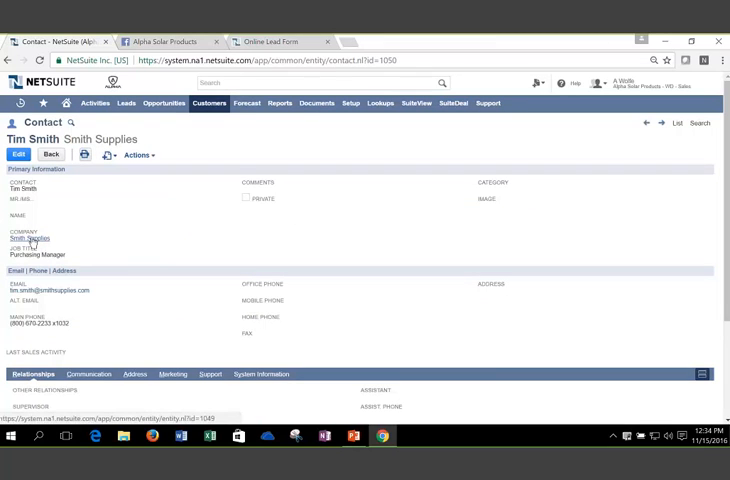
- Go to the Smith Supplies customer record and review its Sales opportunities and Communication emails
left_click(30, 237)
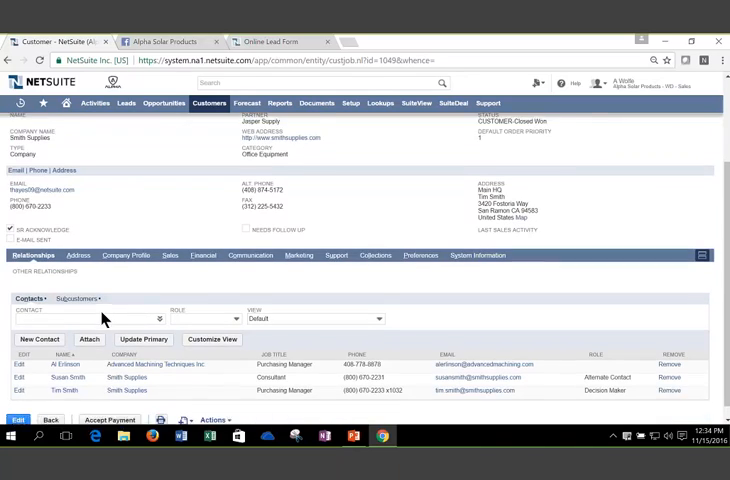
scroll("down", 3)
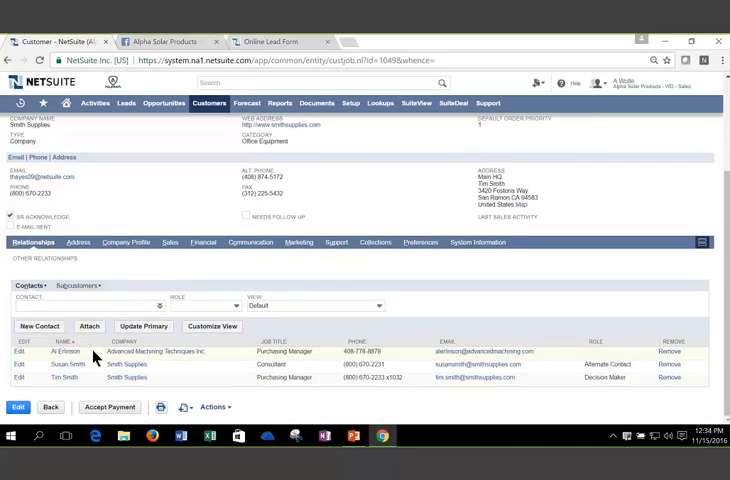
left_click(168, 281)
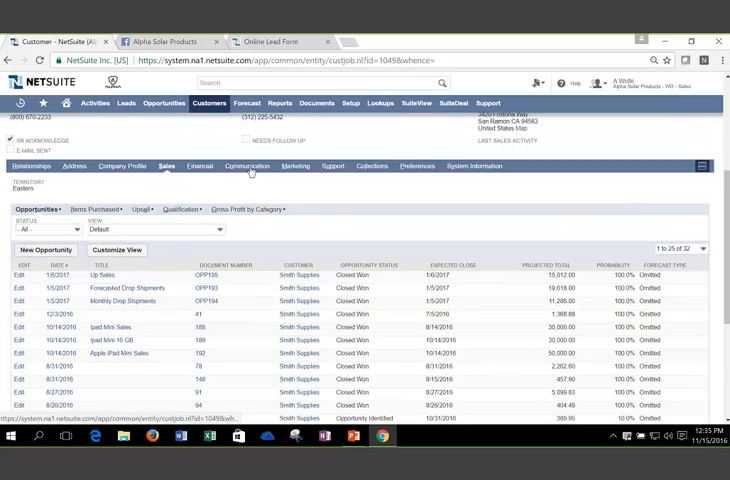
left_click(248, 166)
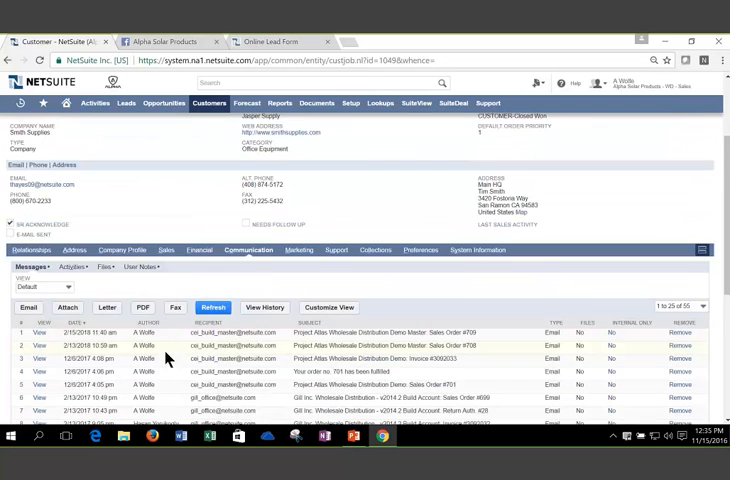
scroll("down", 3)
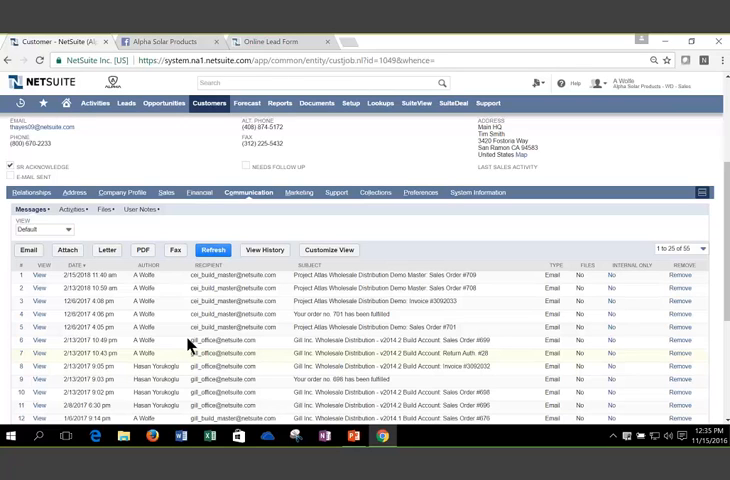
- View the System Information subtab's system notes logging Annual Revenue, Industry and Email changes
left_click(476, 281)
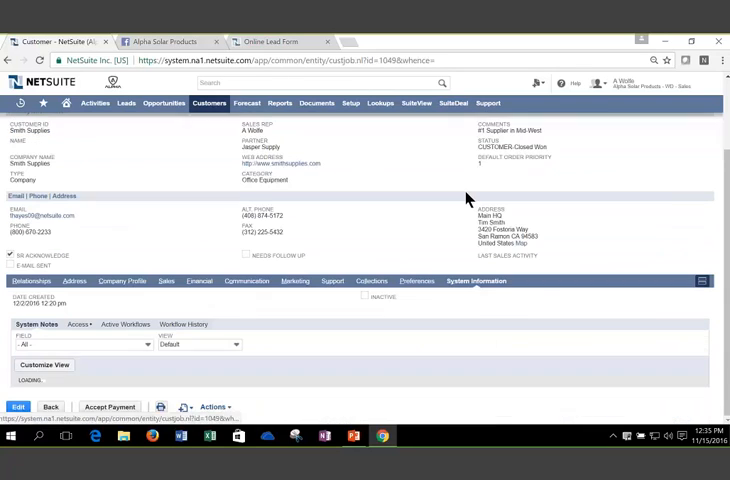
scroll("down", 3)
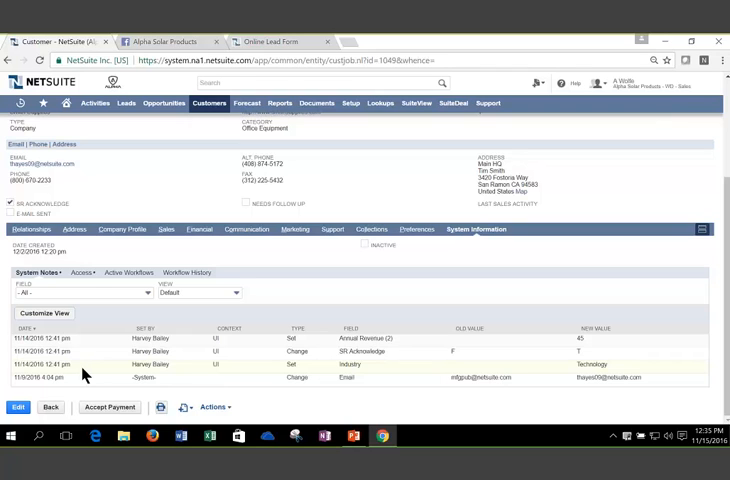
mouse_move(148, 395)
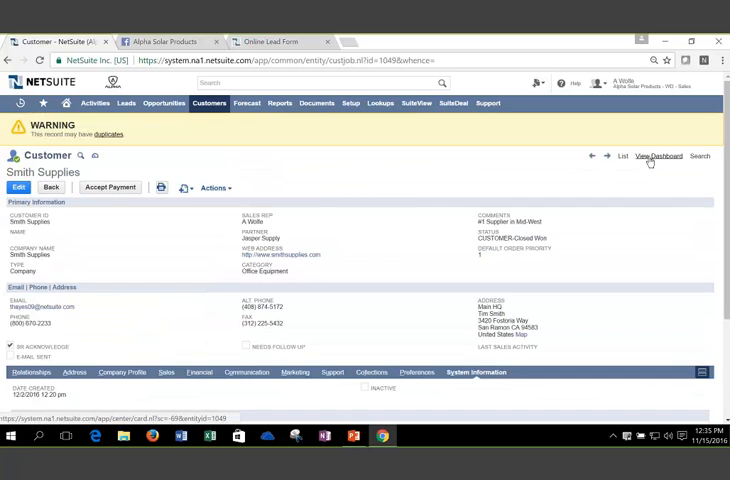
- View the Smith Supplies customer dashboard with its KPIs and report links
left_click(658, 156)
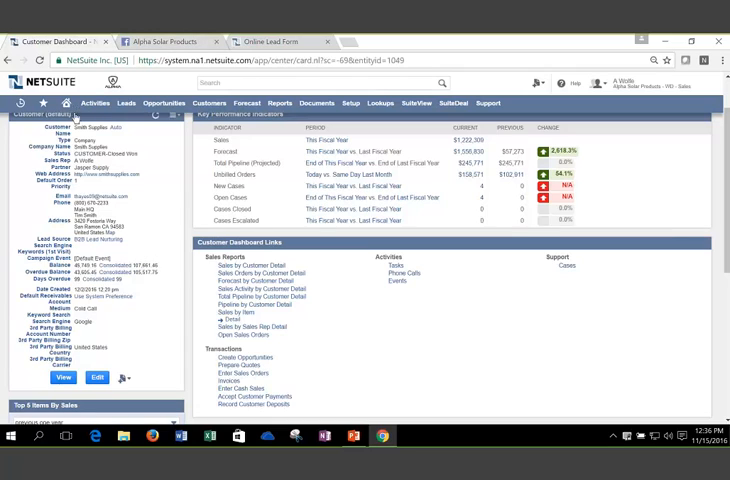
- Return to the NetSuite Home dashboard, then show the manufacturing practices slide
left_click(65, 102)
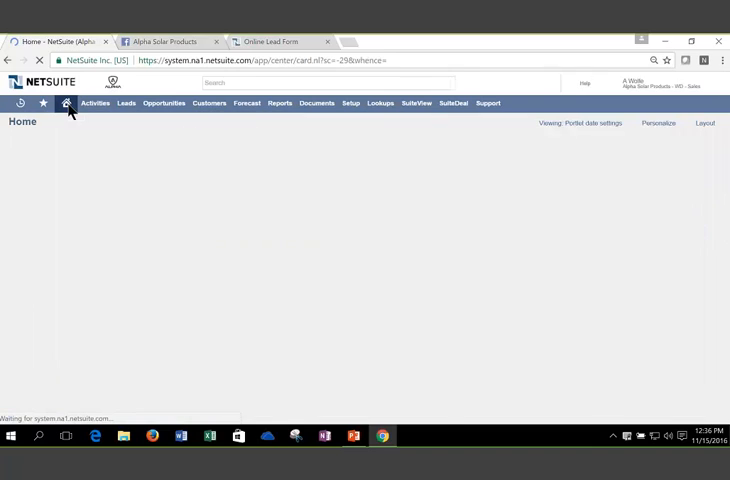
left_click(66, 103)
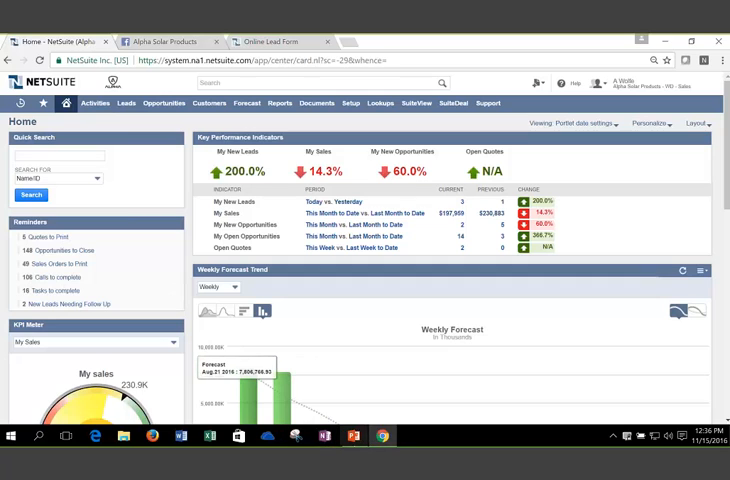
left_click(351, 435)
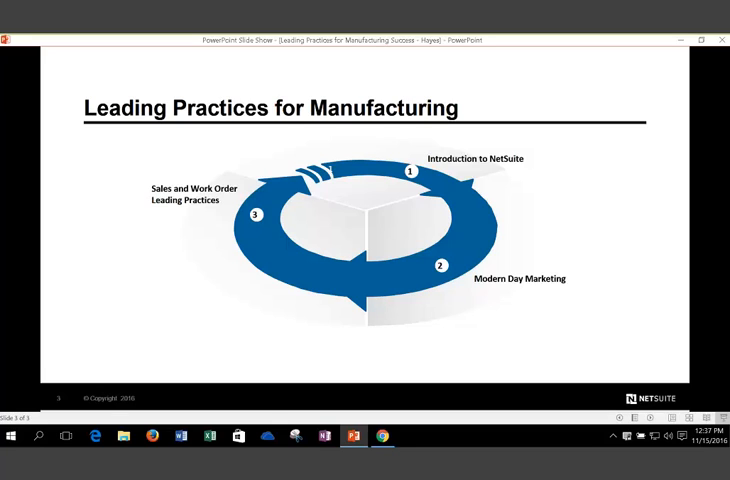
mouse_move(664, 42)
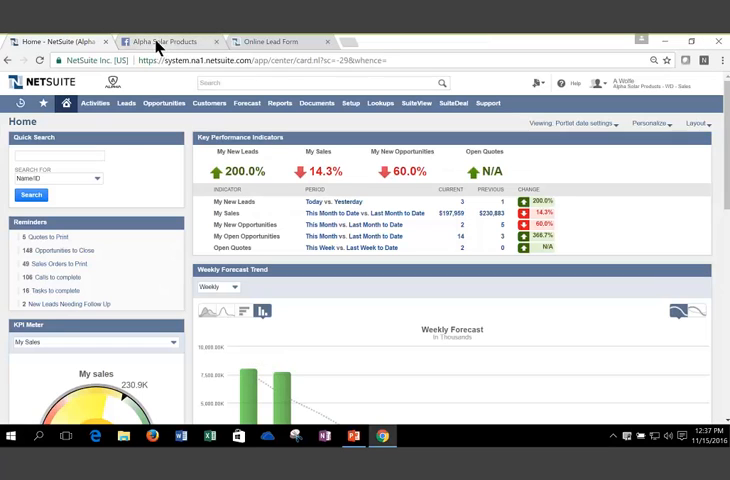
- Switch to the Alpha Solar Products Facebook page showing its contact post
left_click(160, 40)
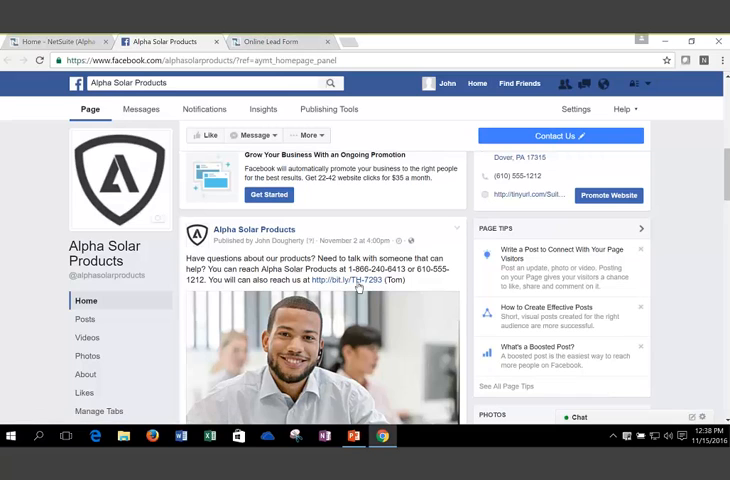
left_click(270, 39)
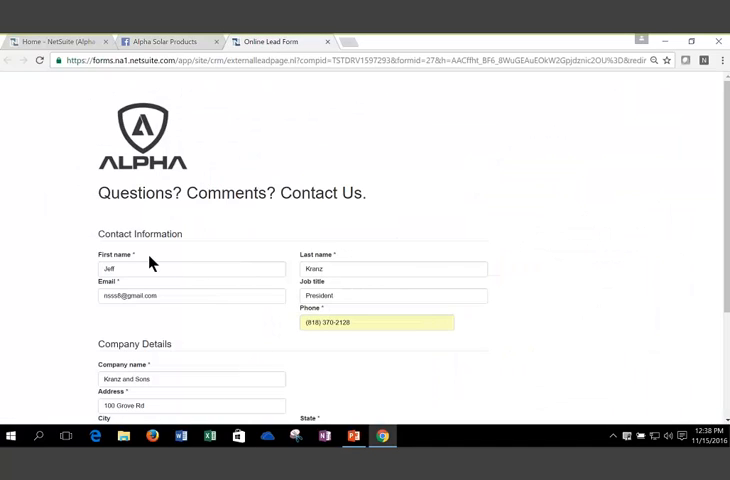
scroll("down", 3)
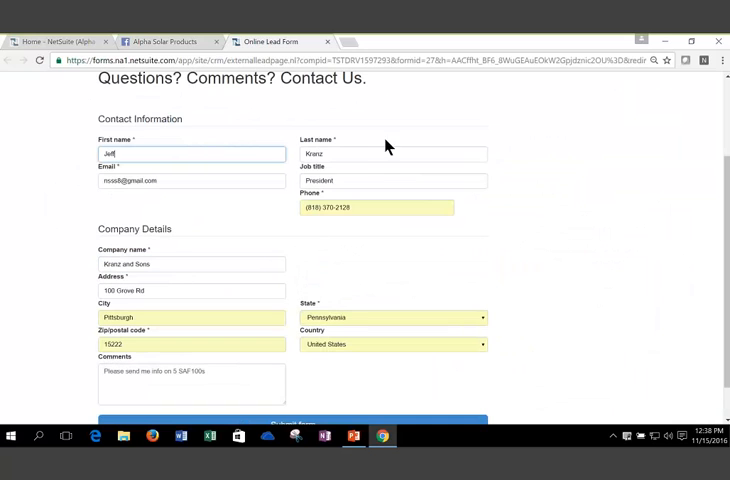
left_click(393, 180)
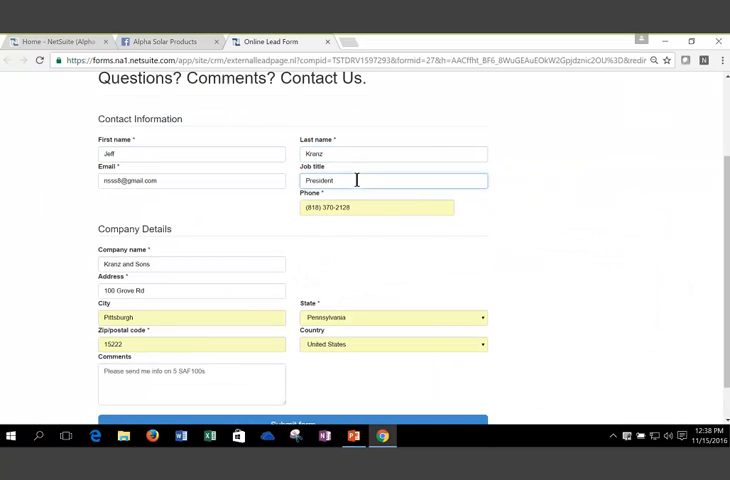
scroll("down", 3)
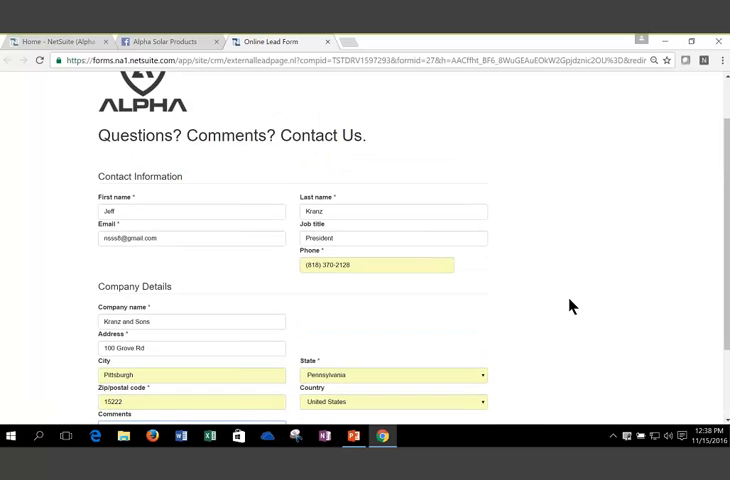
scroll("down", 3)
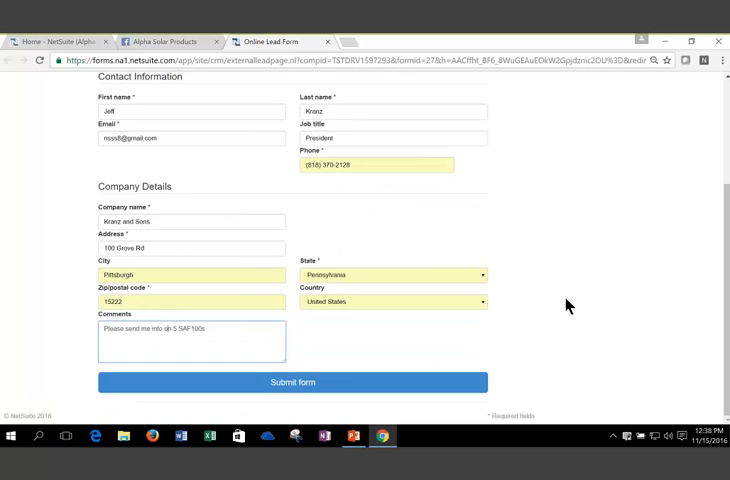
left_click(293, 382)
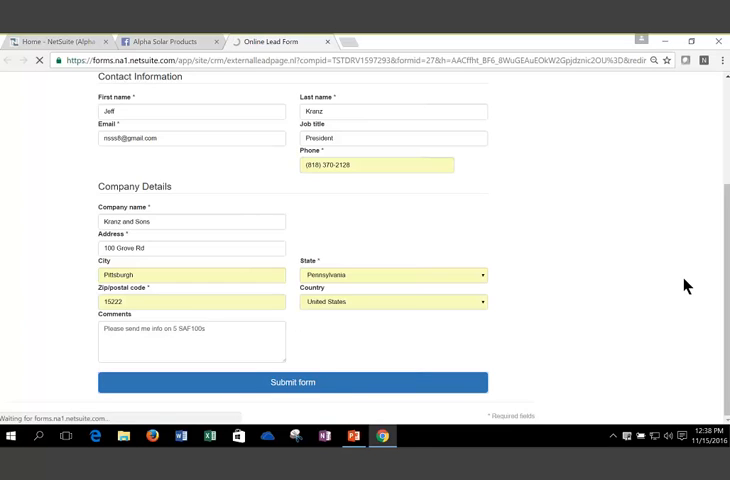
- Close the lead form tab so the Home dashboard shows My New Leads at 300.0%
left_click(289, 381)
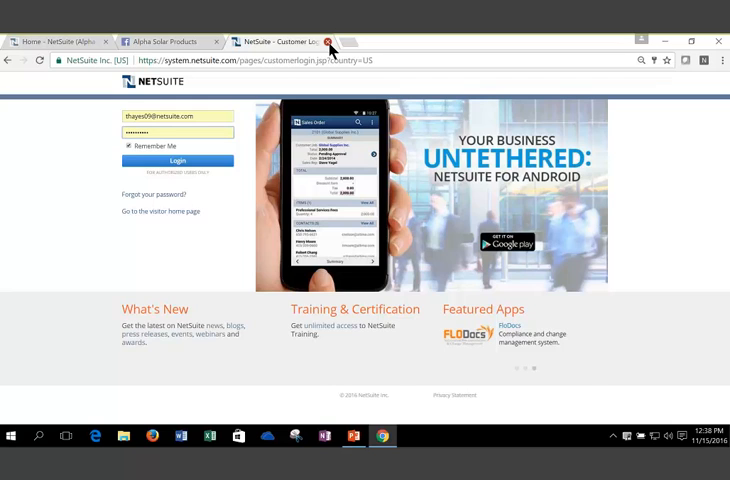
left_click(177, 161)
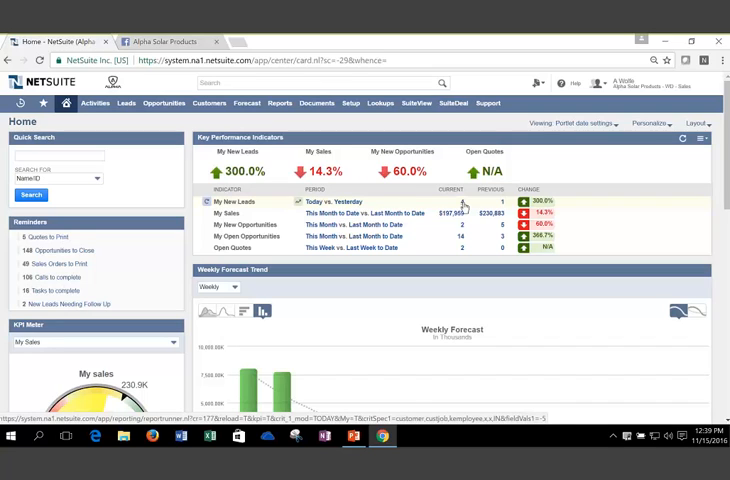
- From the new leads report open lead 47 Kranz and Sons and its Communication subtab
left_click(468, 202)
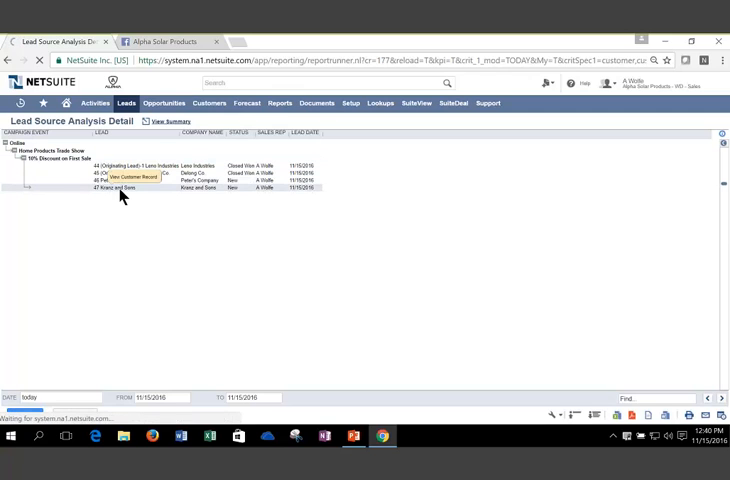
left_click(120, 189)
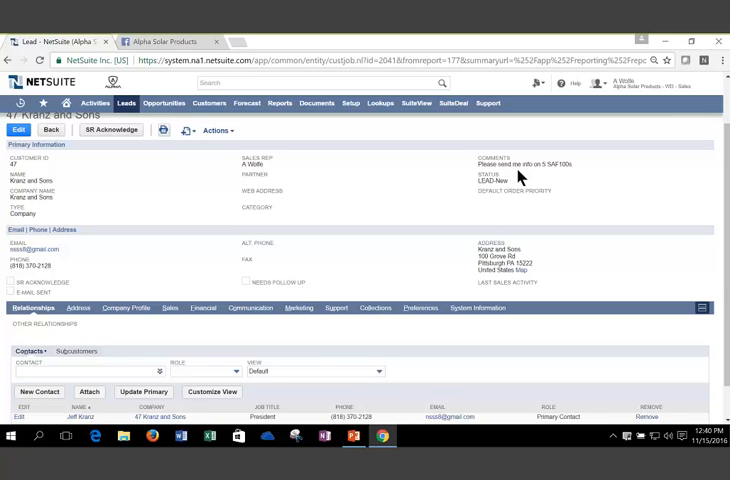
left_click(250, 307)
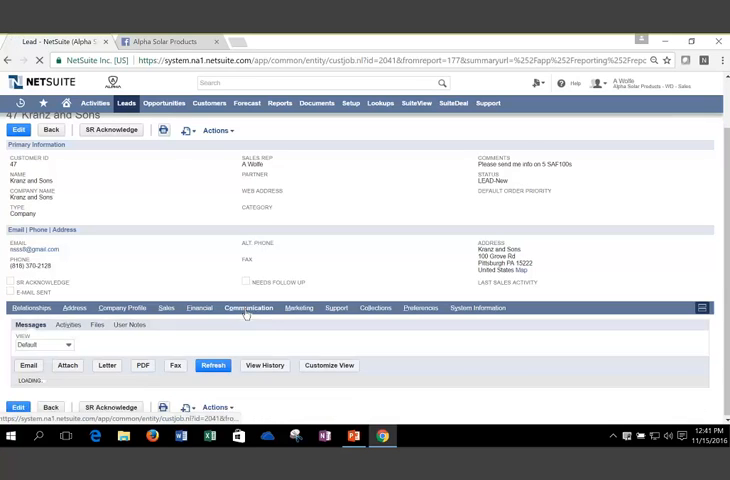
- View the auto-sent '10% Discount on First Sale' email from the lead's messages
left_click(213, 352)
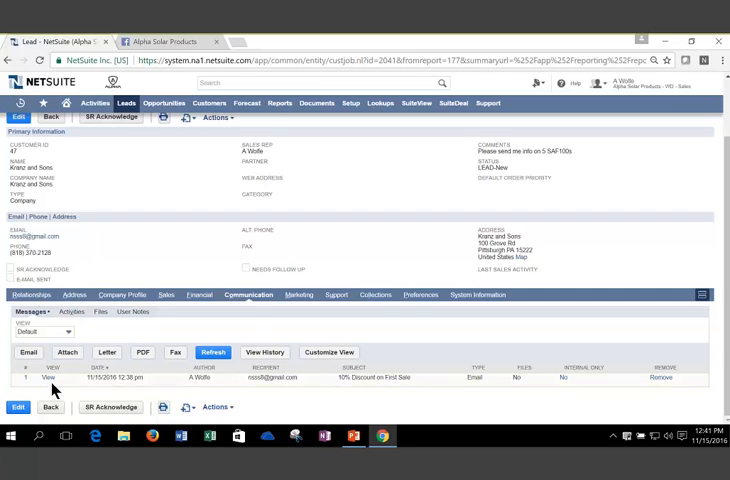
left_click(49, 375)
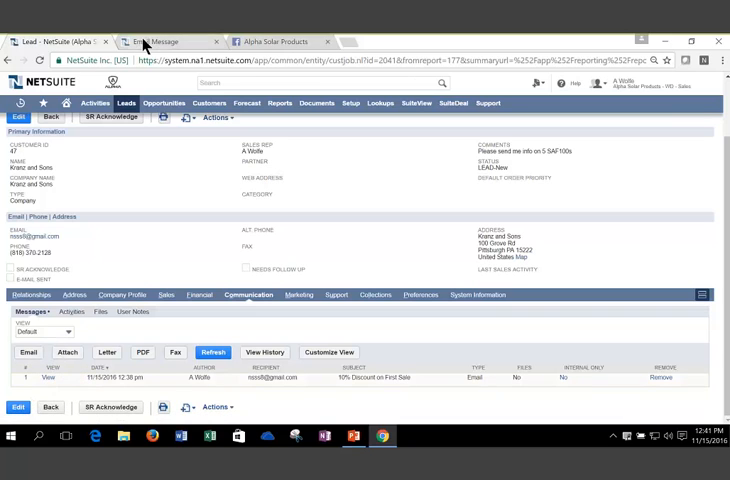
- Read the discount email offering promo code GOSOLAR, then return to the lead
left_click(49, 375)
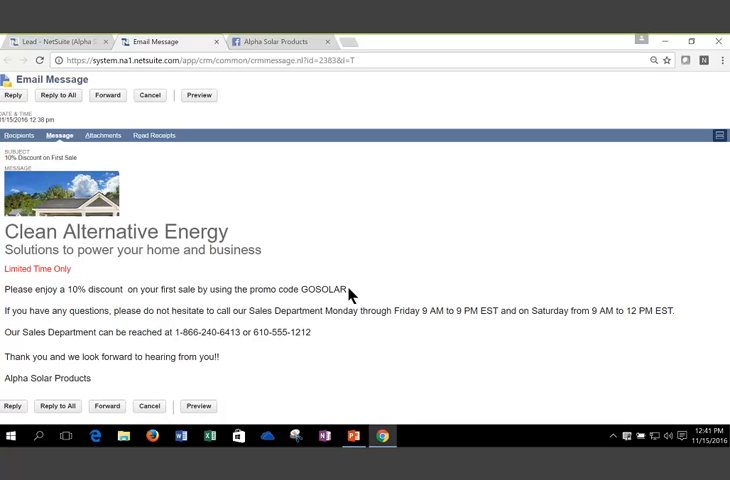
mouse_move(328, 371)
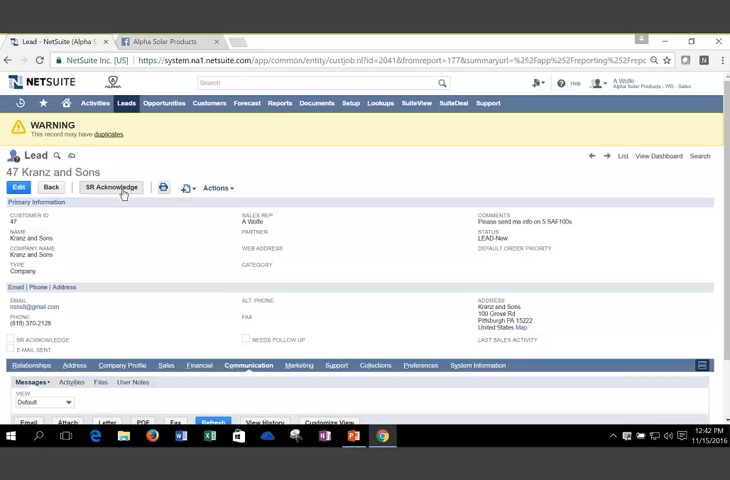
mouse_move(119, 188)
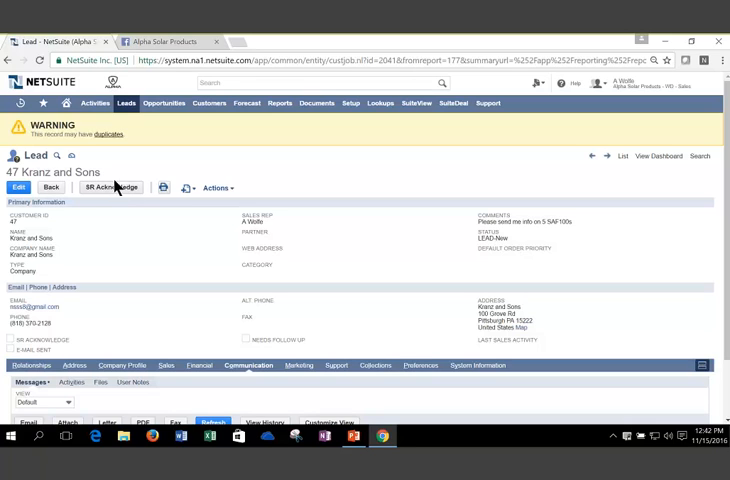
- Mark the lead SR Acknowledge and scroll to its communication messages
left_click(112, 188)
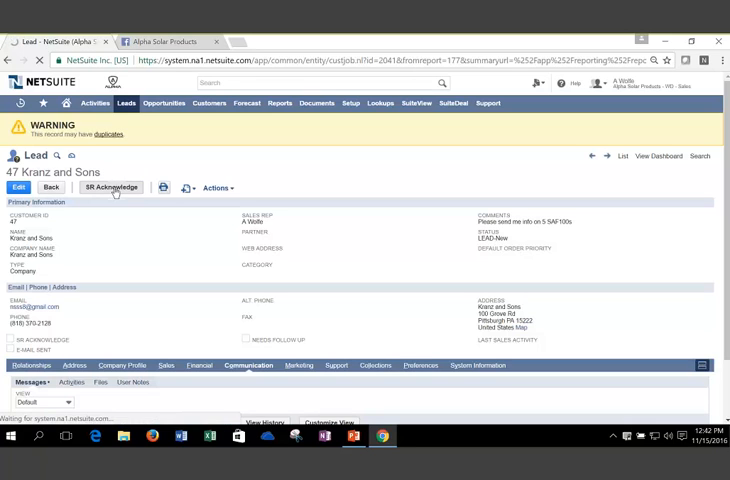
left_click(109, 187)
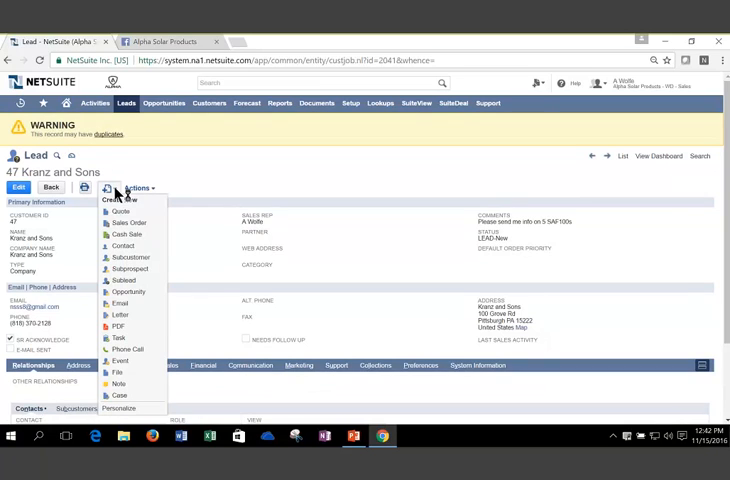
left_click(106, 188)
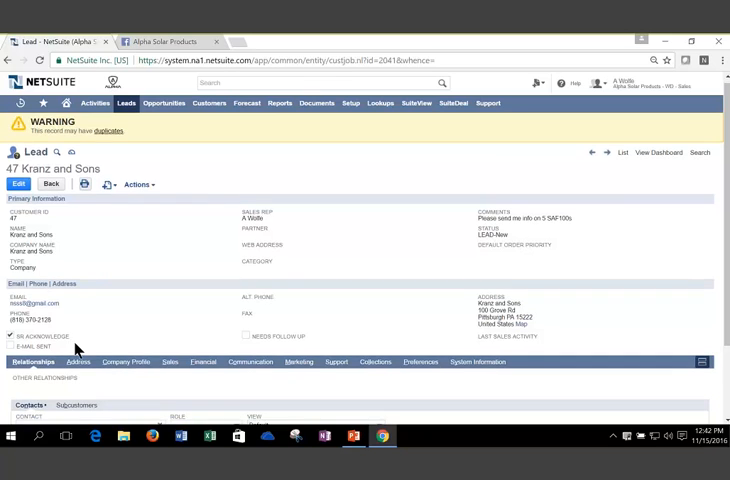
scroll("down", 3)
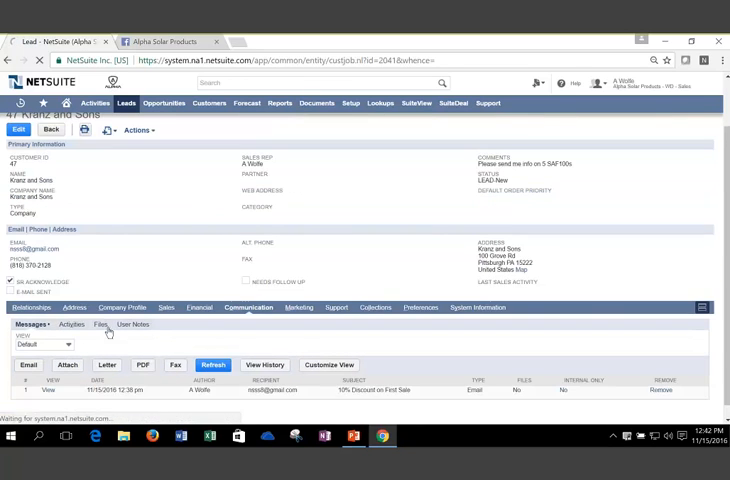
- Log a phone call with subject 'talked quote 5 saf100s' for Kranz and Sons
left_click(72, 324)
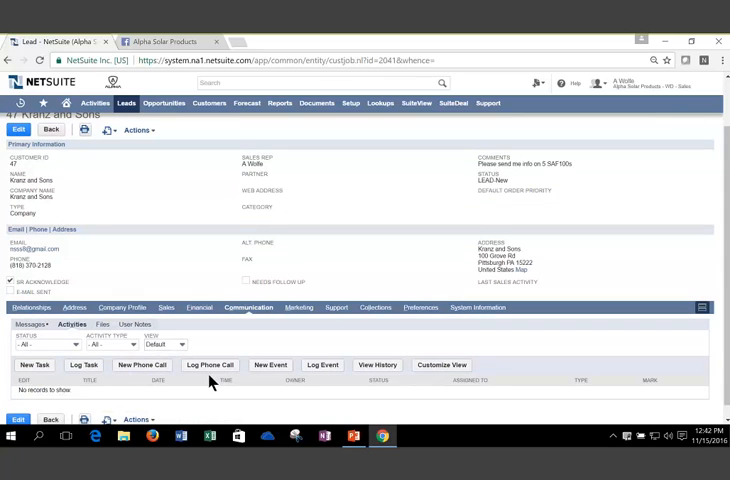
left_click(209, 365)
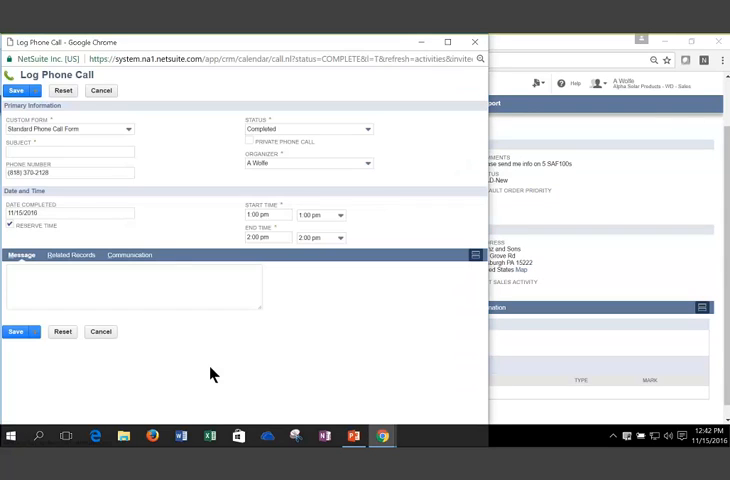
left_click(80, 151)
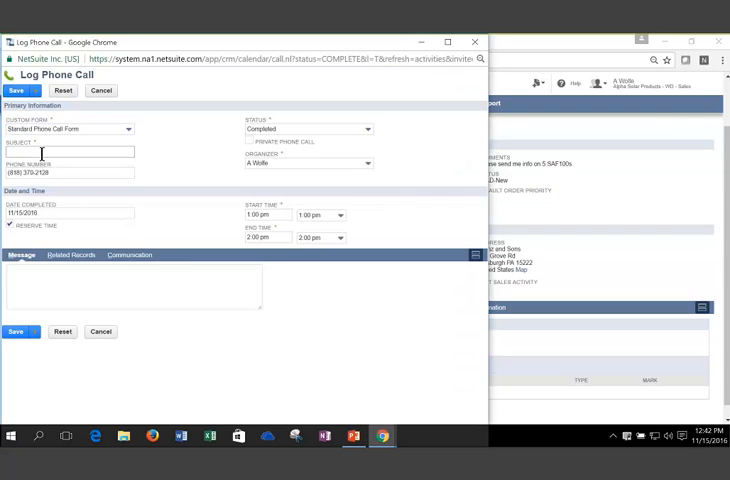
type("talked to Jeff")
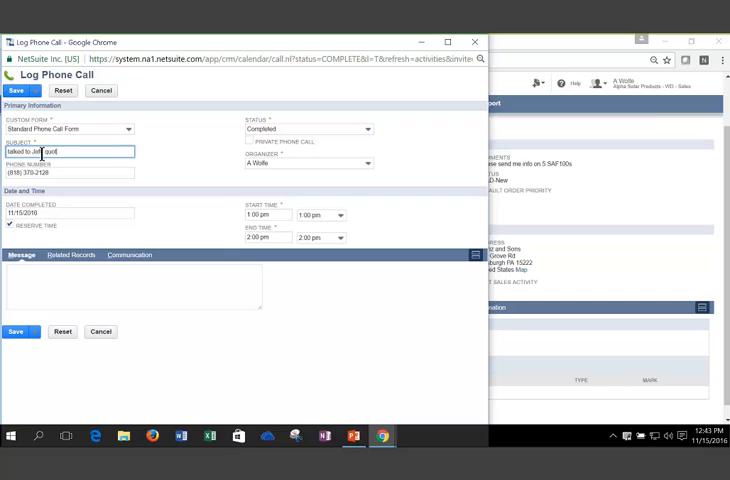
type("quote 5")
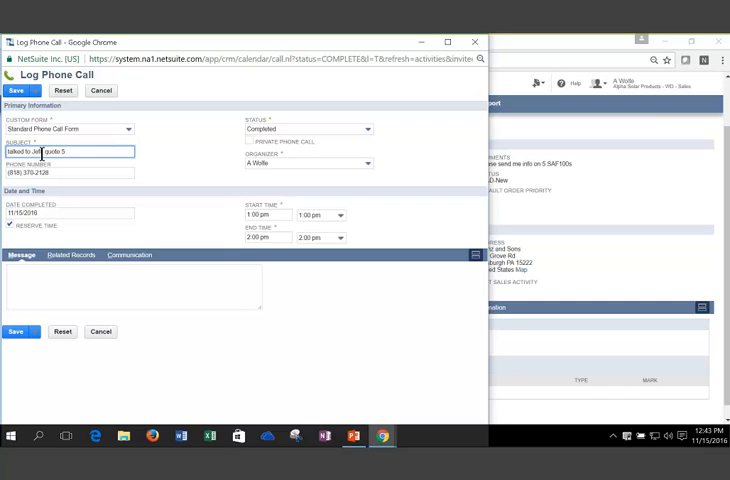
type("saf100s")
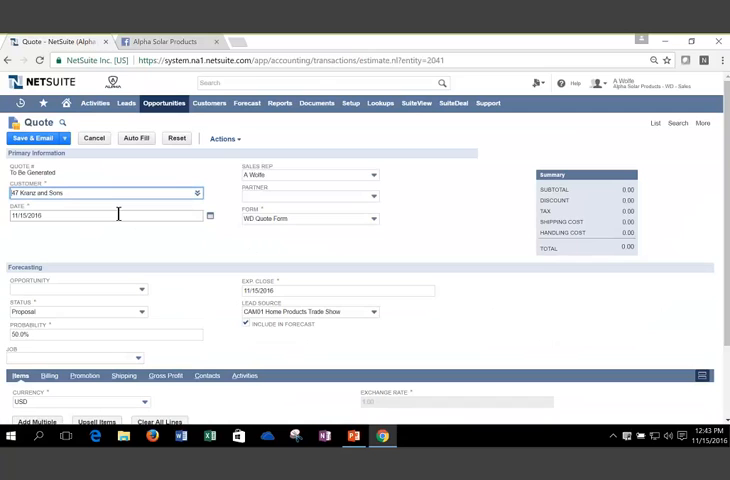
mouse_move(115, 272)
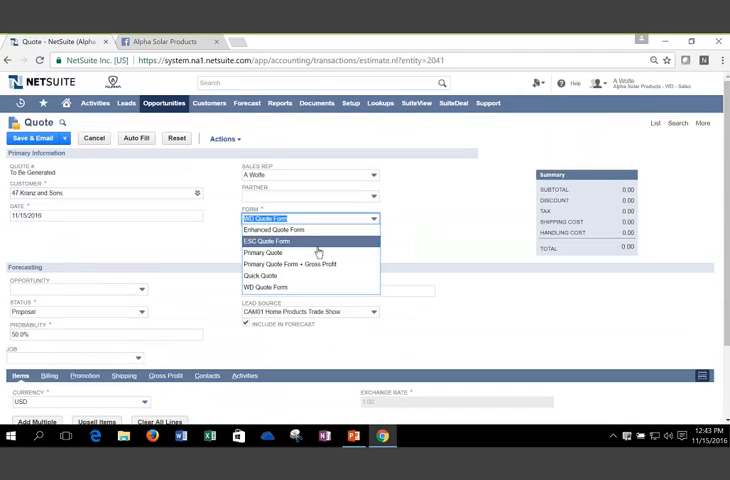
- Switch the Kranz and Sons quote to the Primary Quote form, keeping location 01: Boston
left_click(258, 252)
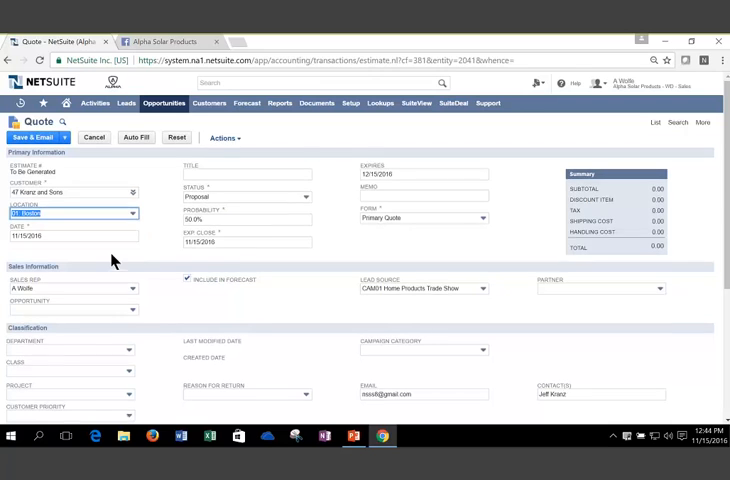
- Add 5 SAF100 Solar Powered Attic Fans to the quote, totalling 6,750.00 after the 10% discount
scroll("down", 3)
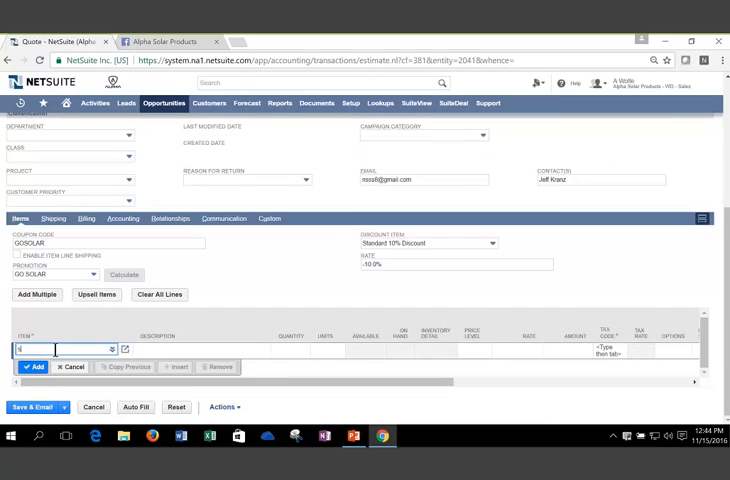
type("SAF100")
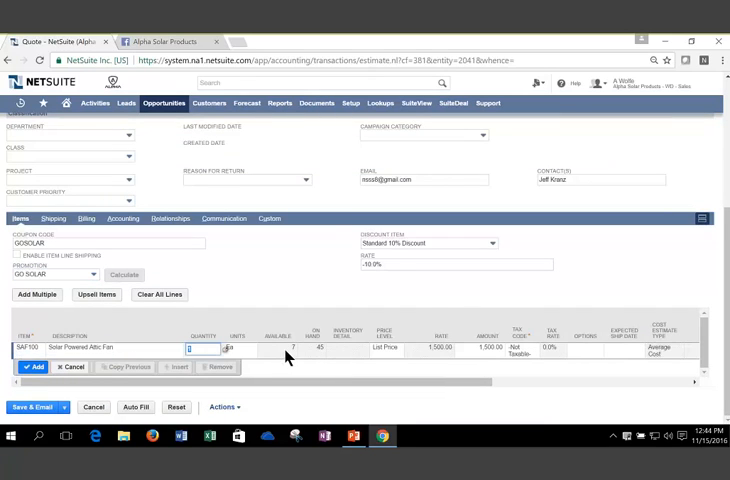
type("5")
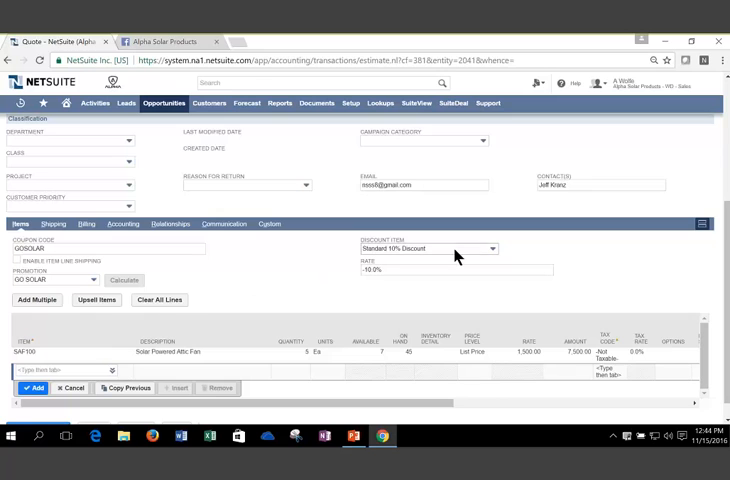
scroll("up", 3)
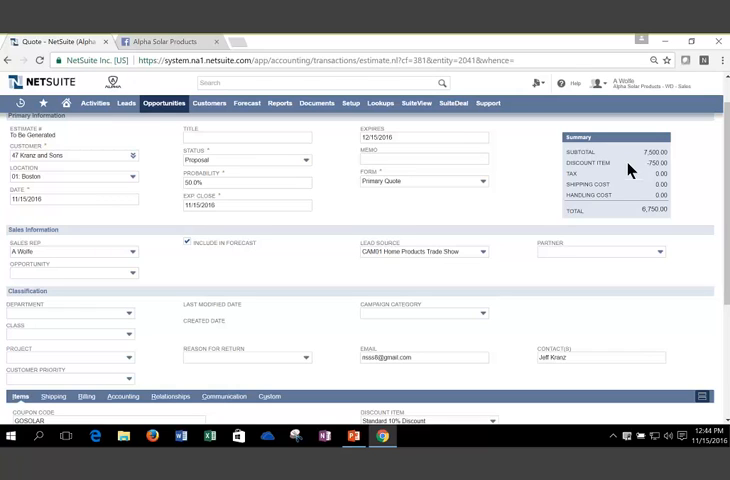
mouse_move(500, 222)
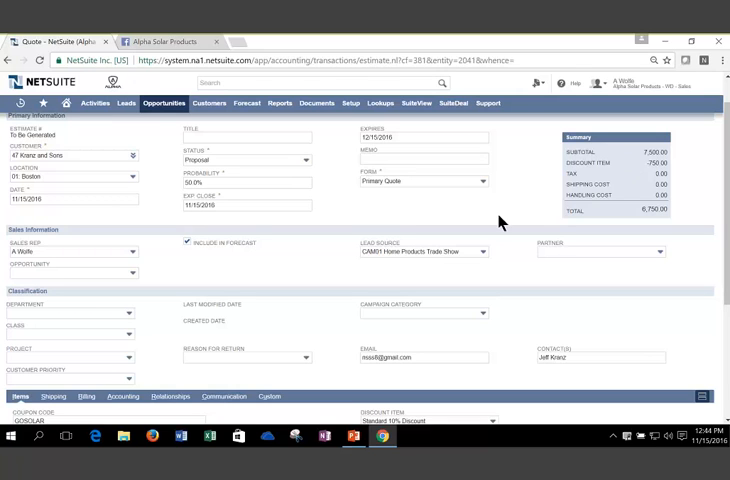
scroll("down", 3)
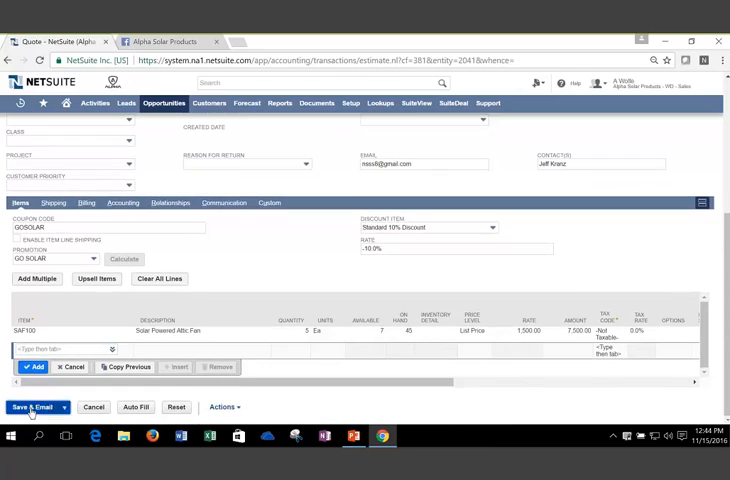
- Save the quote as EST1222 and go to the 47 Kranz and Sons customer record
left_click(30, 407)
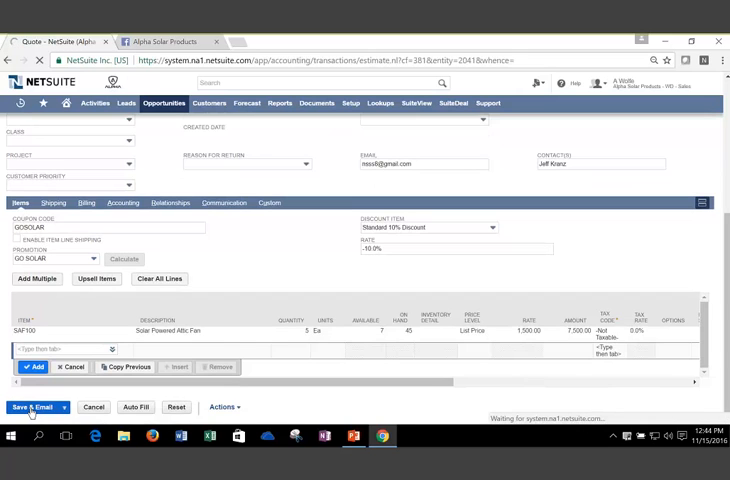
left_click(33, 408)
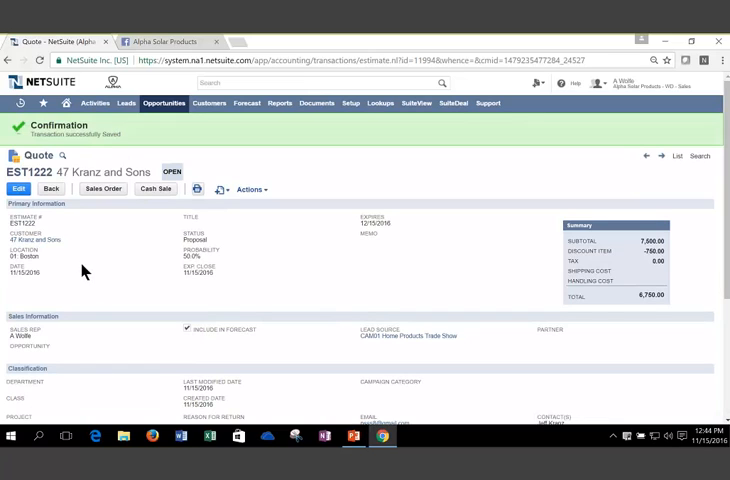
left_click(36, 239)
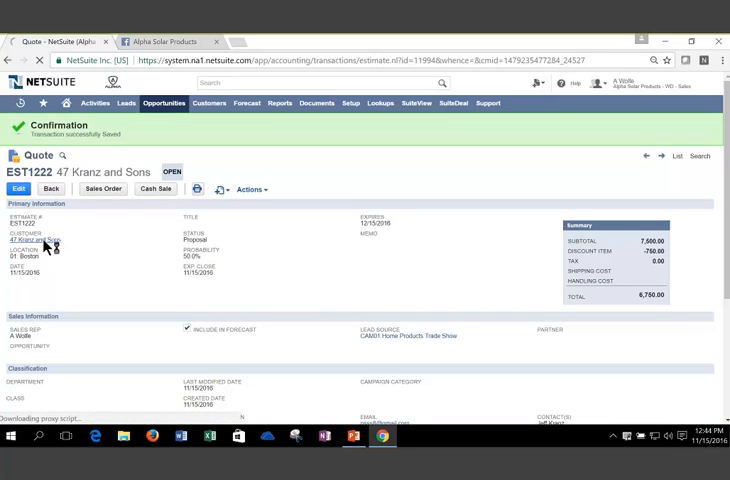
left_click(35, 240)
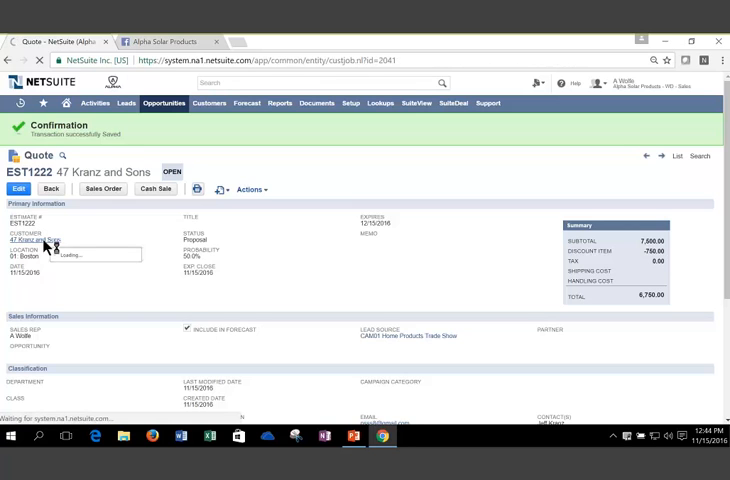
- Review the prospect's Marketing details and campaigns, reaching the Home Products Trade Show link
left_click(38, 240)
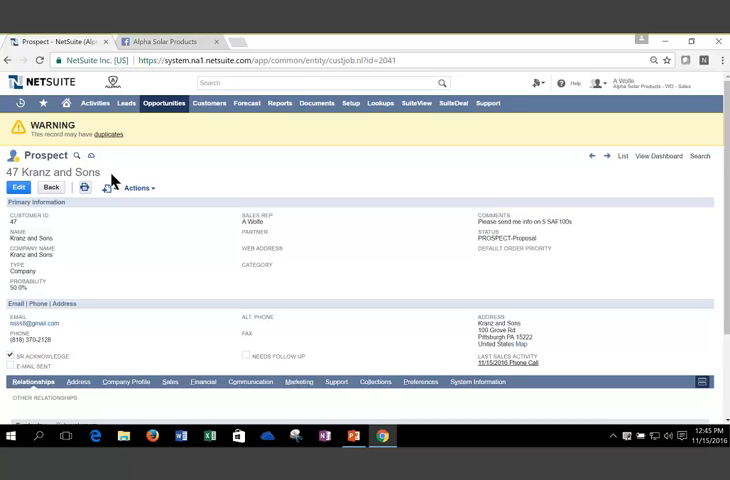
scroll("down", 3)
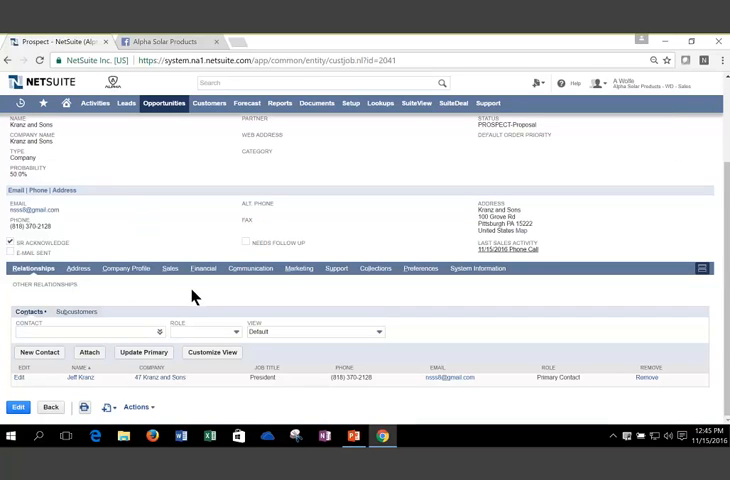
left_click(297, 268)
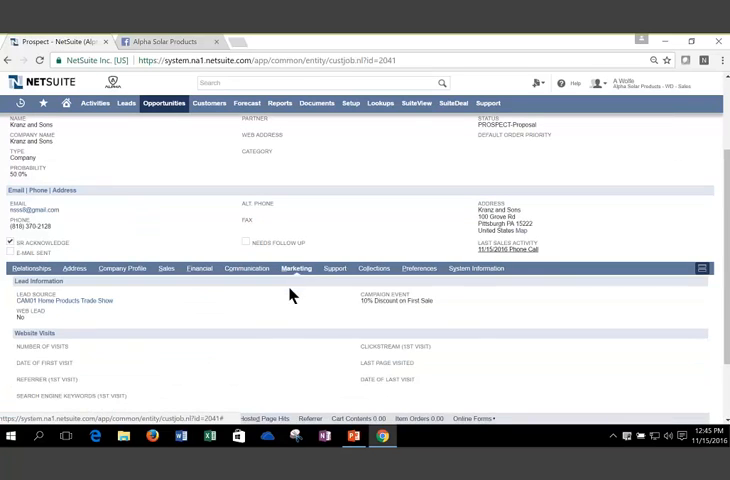
scroll("down", 3)
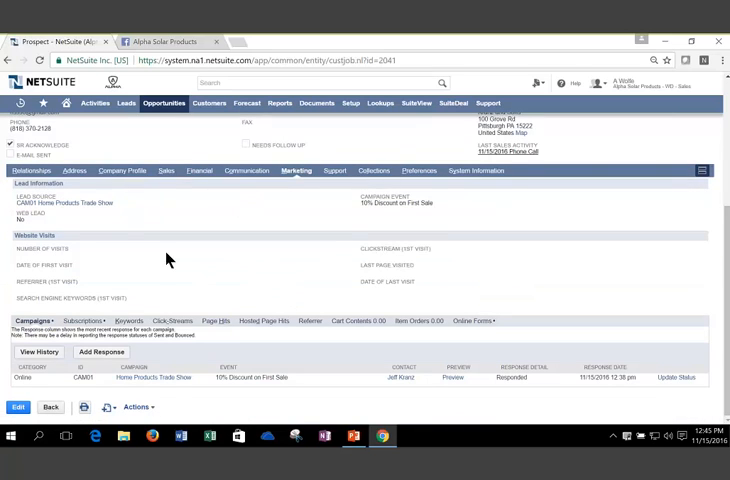
mouse_move(187, 204)
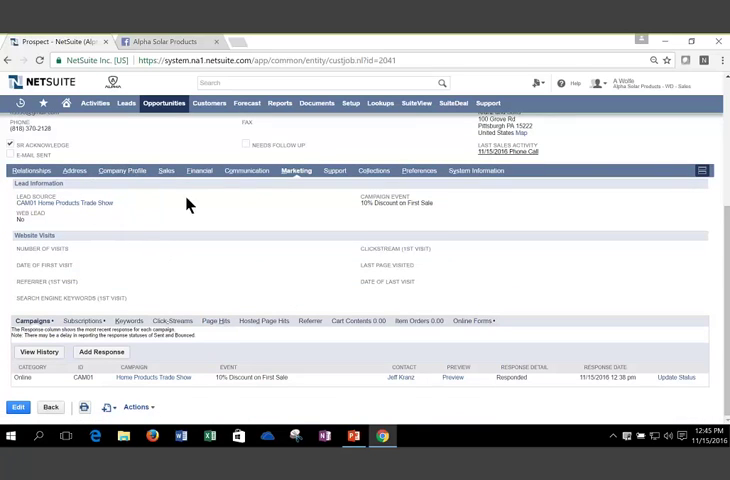
mouse_move(356, 214)
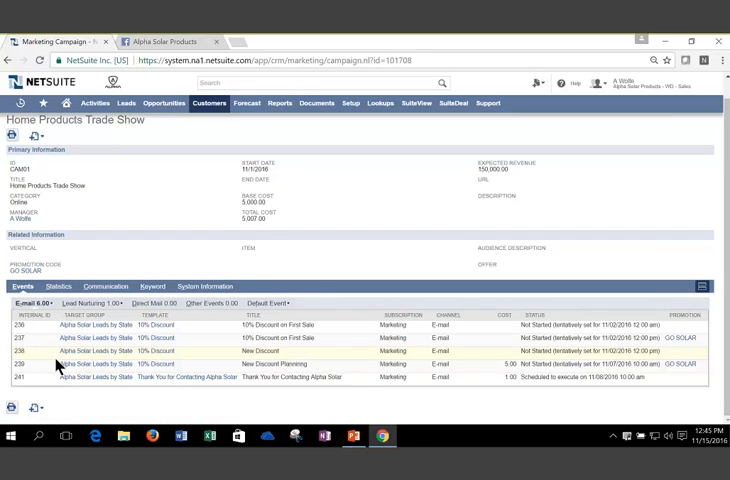
- Review the campaign statistics (196,921.80 revenue, 3,833.0% return, 40 leads) and return to the slides
left_click(57, 287)
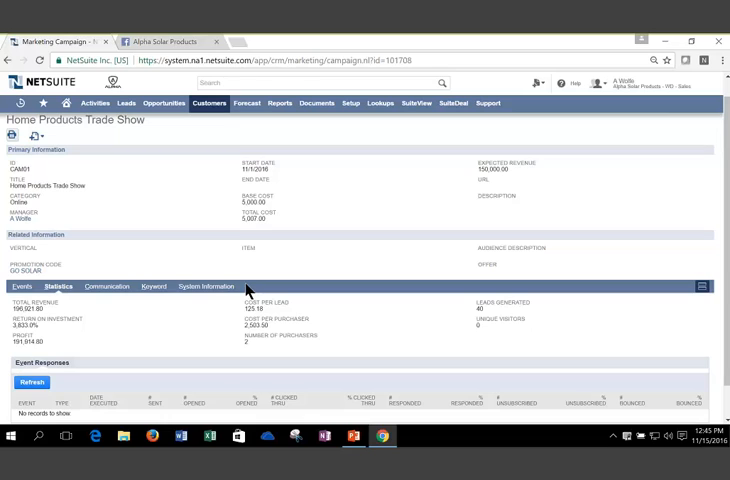
mouse_move(228, 325)
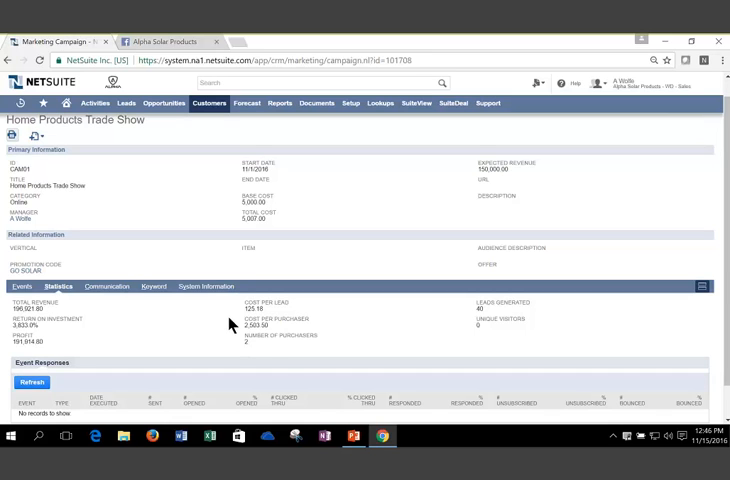
left_click(352, 434)
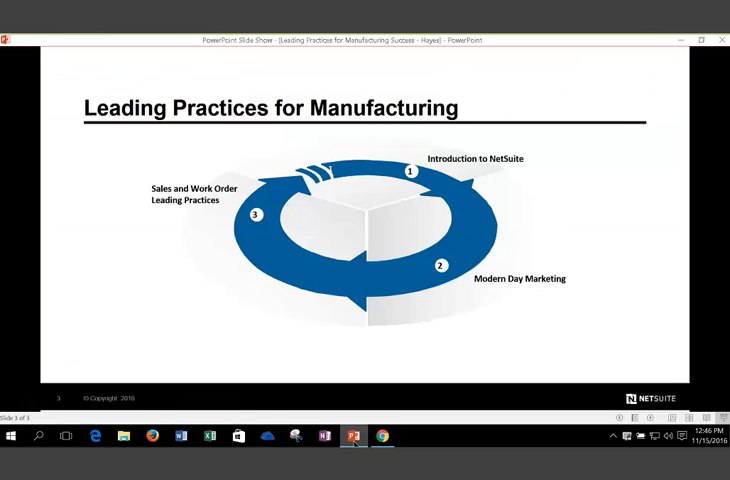
mouse_move(420, 303)
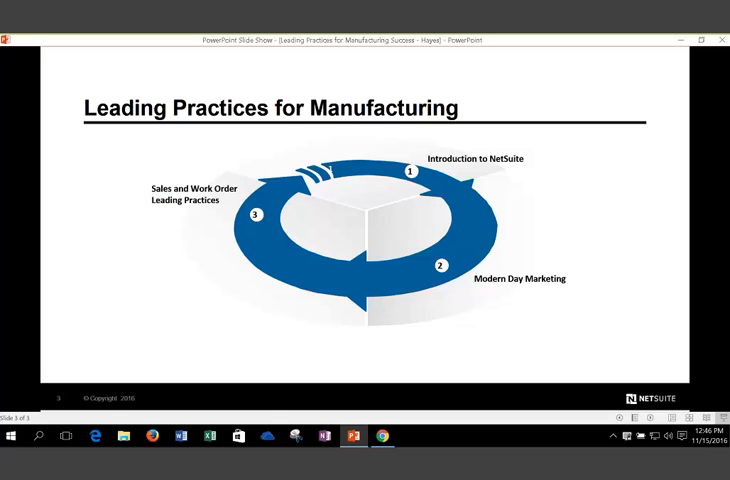
mouse_move(240, 243)
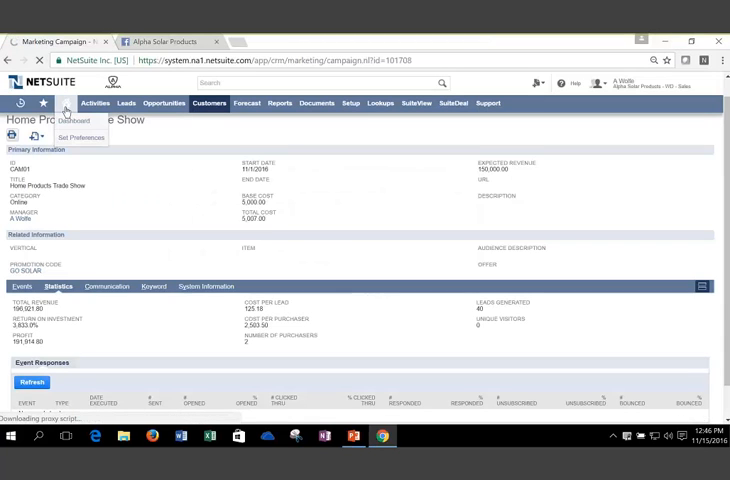
- Return to the NetSuite home dashboard to reach quote EST1222 for Kranz and Sons
left_click(64, 104)
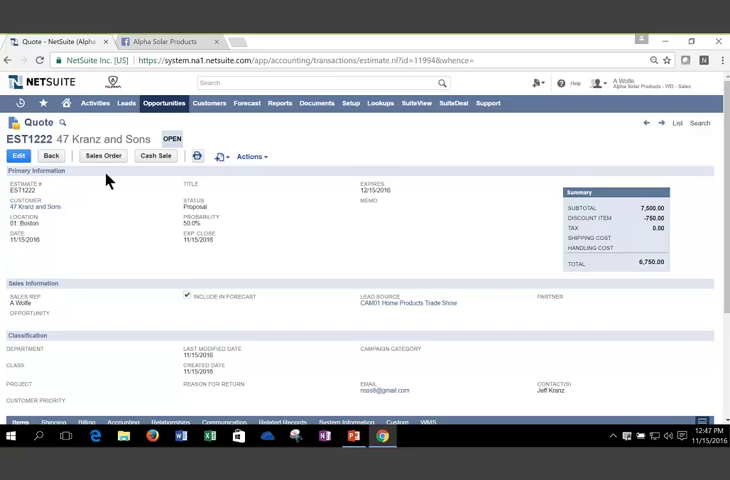
mouse_move(106, 163)
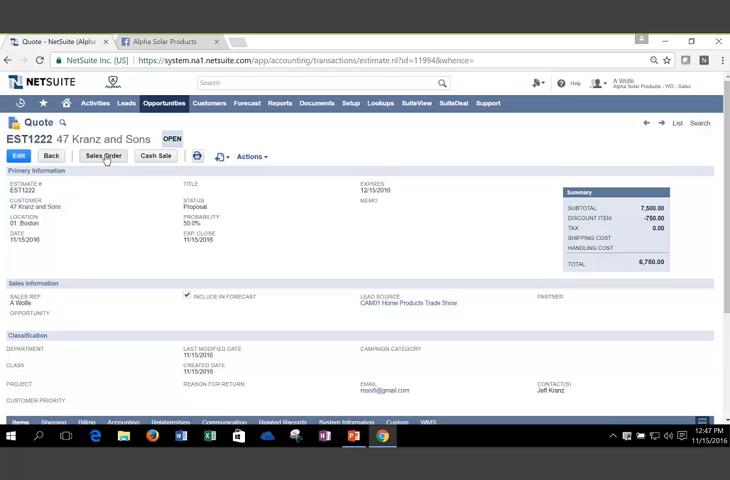
- Convert quote EST1222 into sales order SO743, which generates work order WO257, and go to WO257
left_click(103, 156)
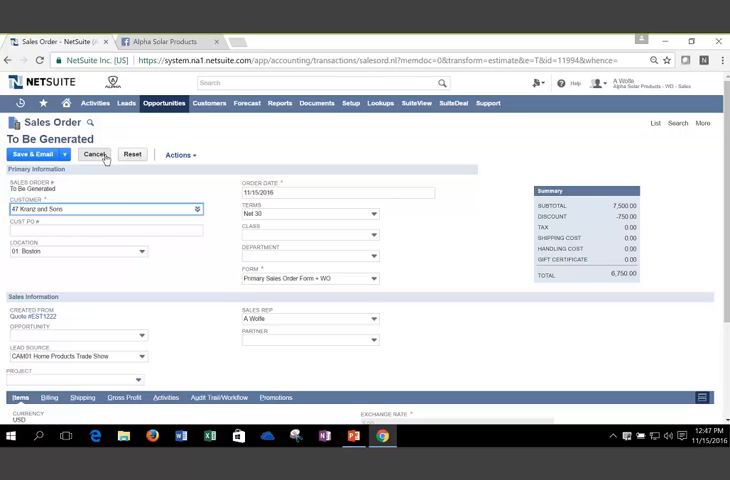
scroll("down", 3)
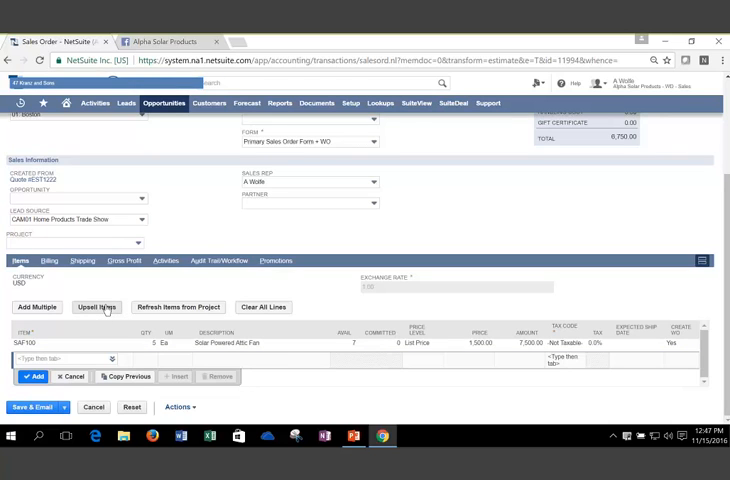
left_click(124, 301)
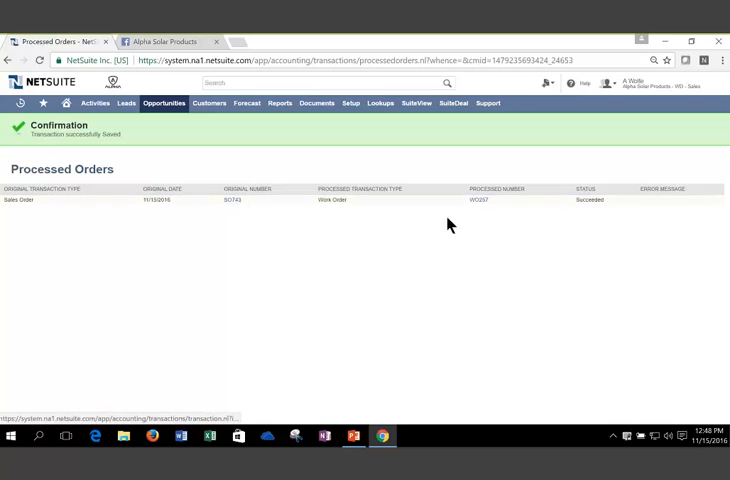
mouse_move(478, 203)
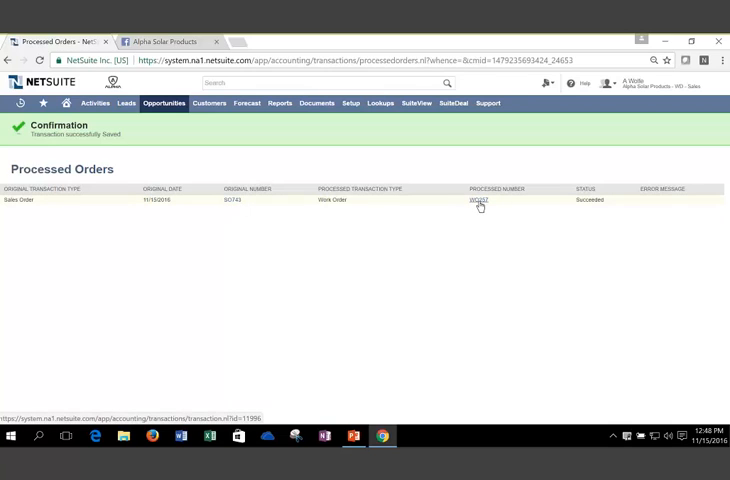
left_click(480, 200)
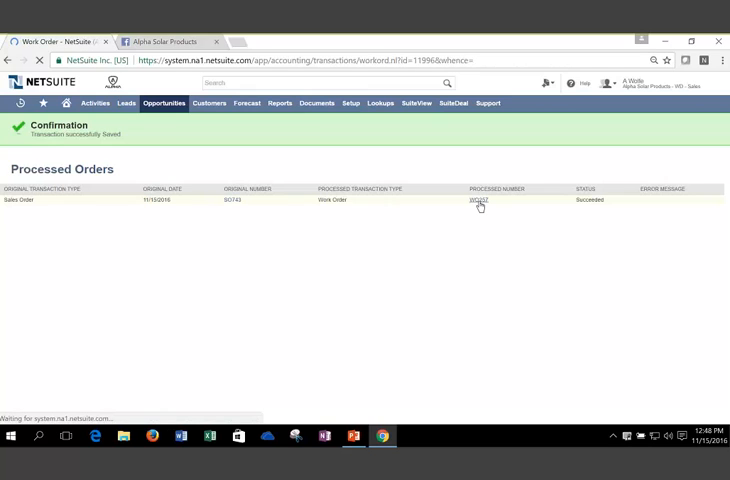
- Review released work order WO257: 5 SAF100 from SO743 with its five component lines
left_click(480, 200)
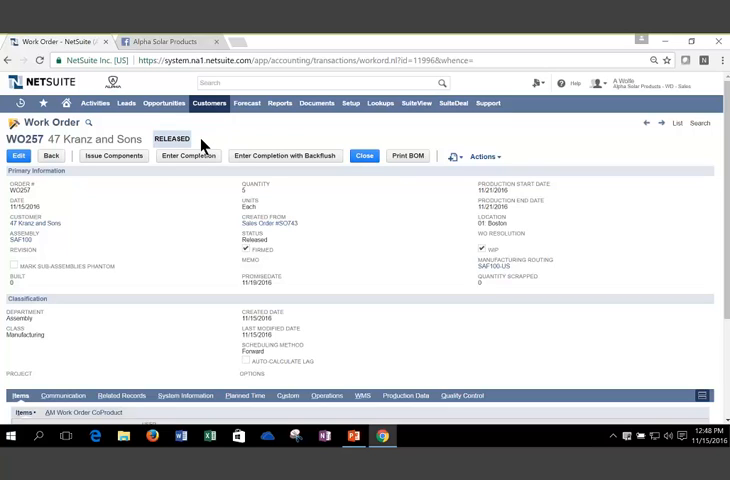
scroll("down", 3)
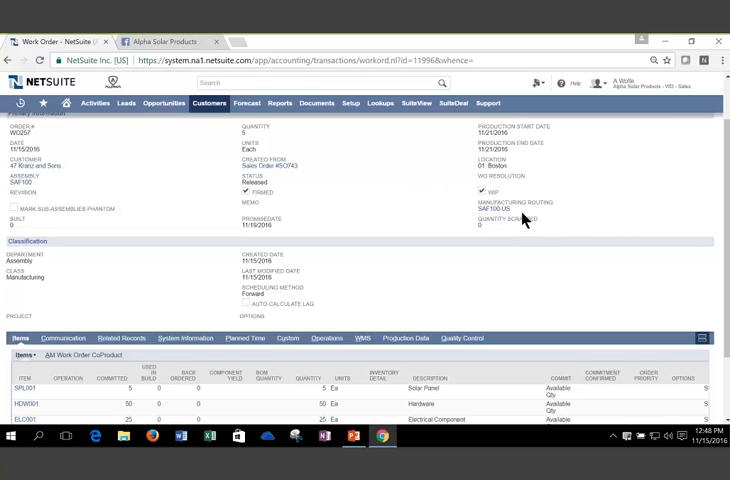
scroll("down", 3)
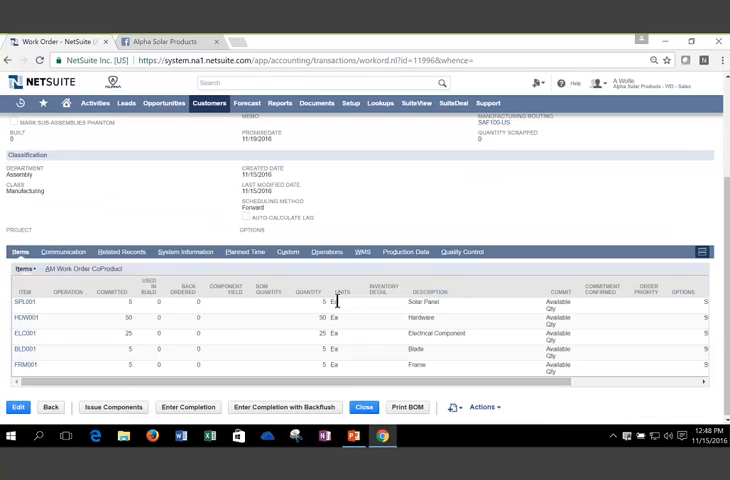
mouse_move(271, 203)
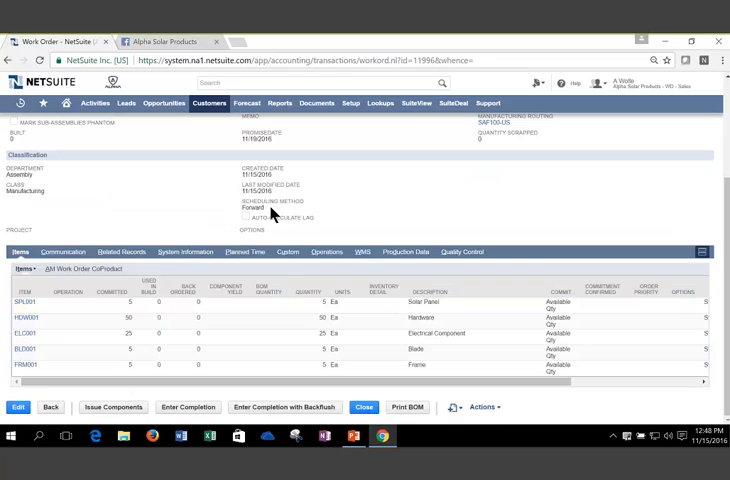